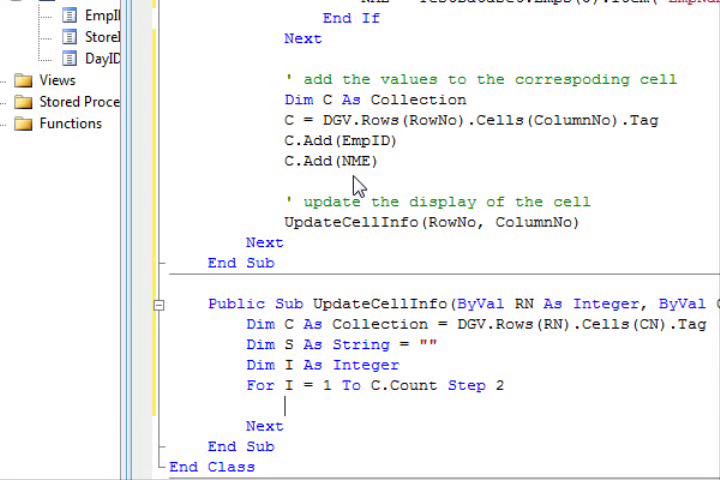
In UpdateCellInfo, append C(I+1) plus a newline to S, write S to the cell, and add a comment
scroll("down", 3)
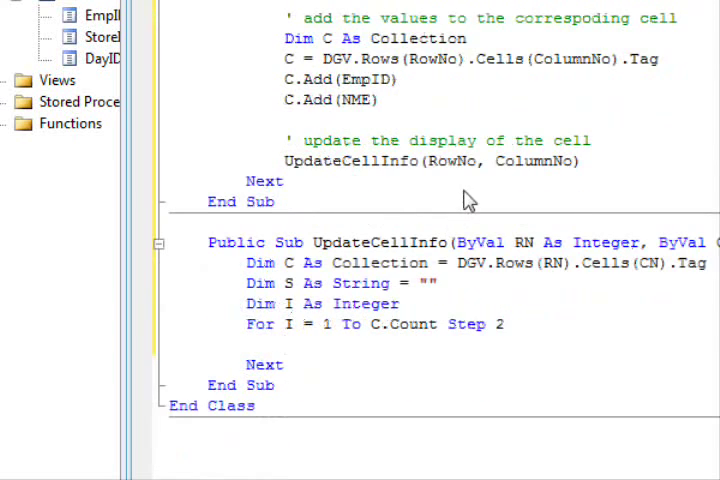
type("S=S")
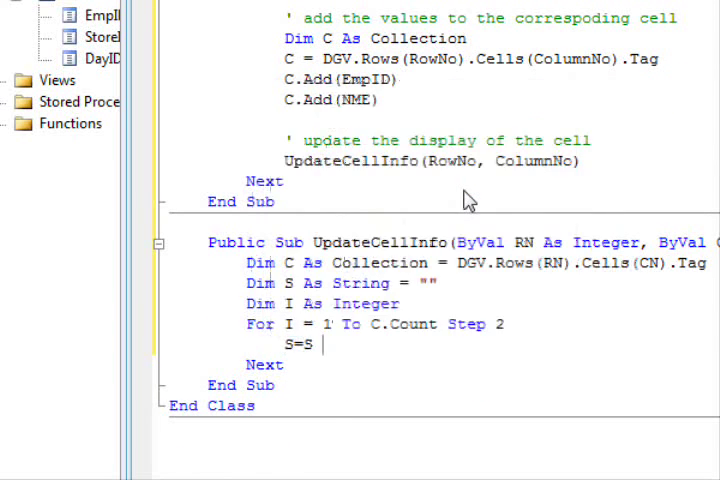
type("& c")
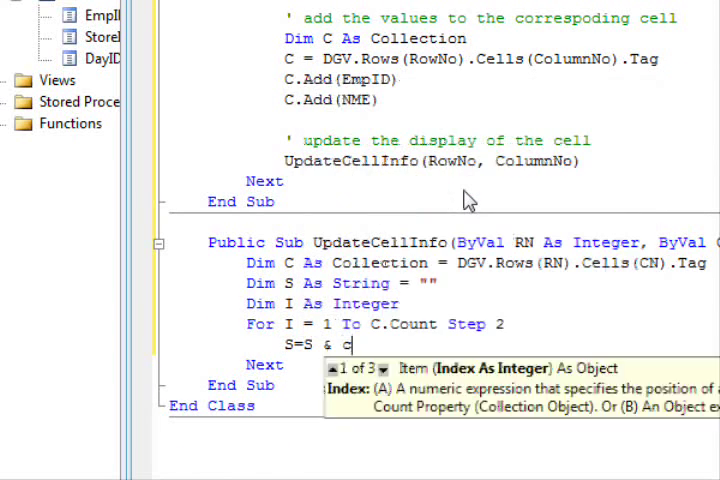
type("(I+1)")
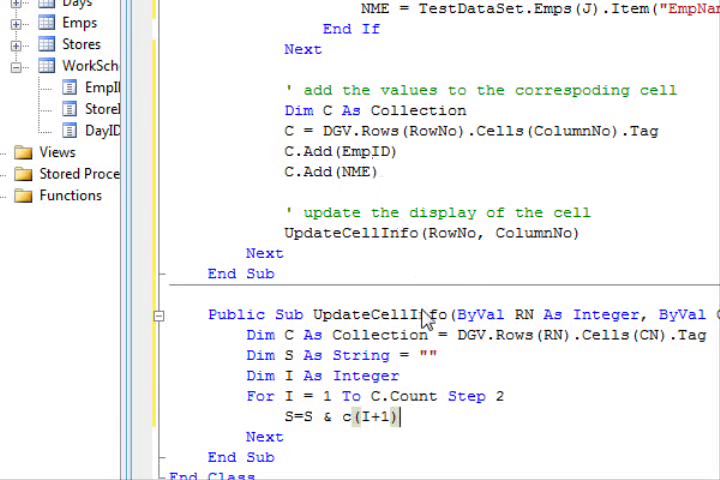
type("&")
type("DGV.Rows (RN).")
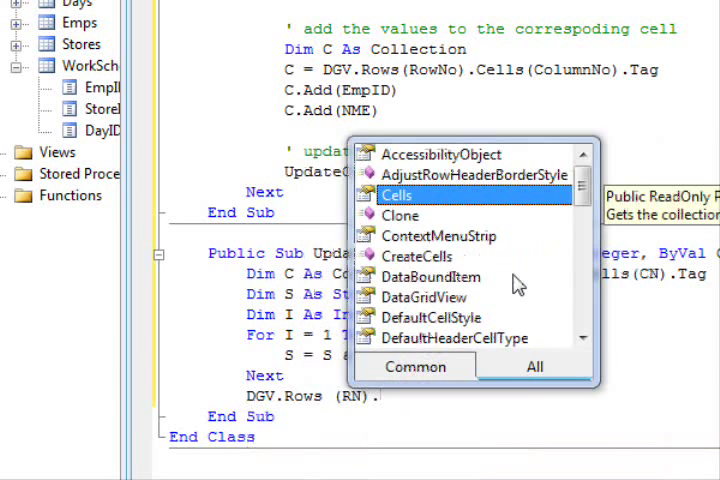
type("Cells (")
type("'")
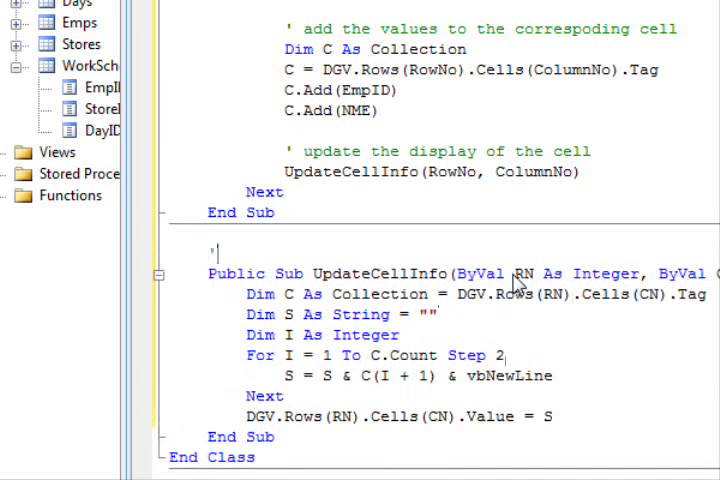
type("this subroutine is")
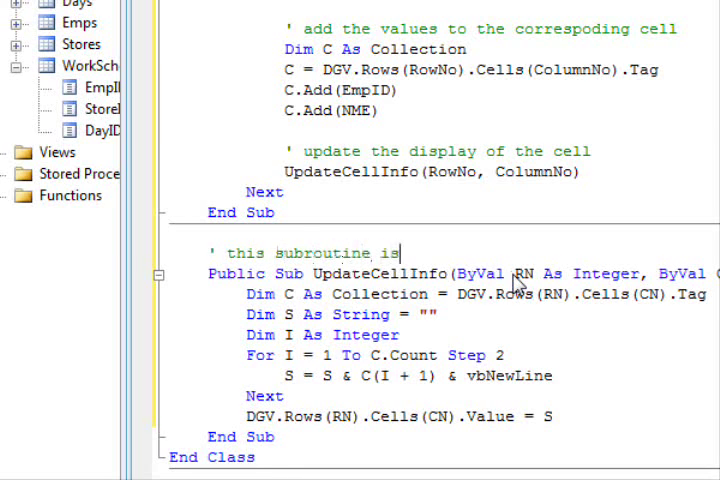
type("used to updat")
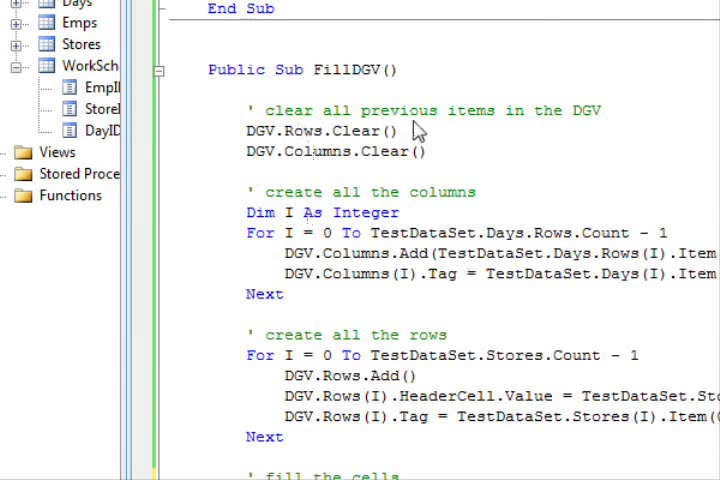
scroll("down", 3)
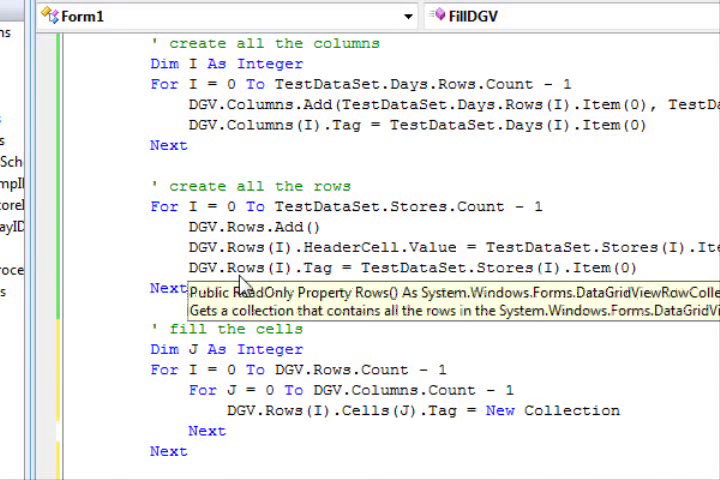
scroll("down", 3)
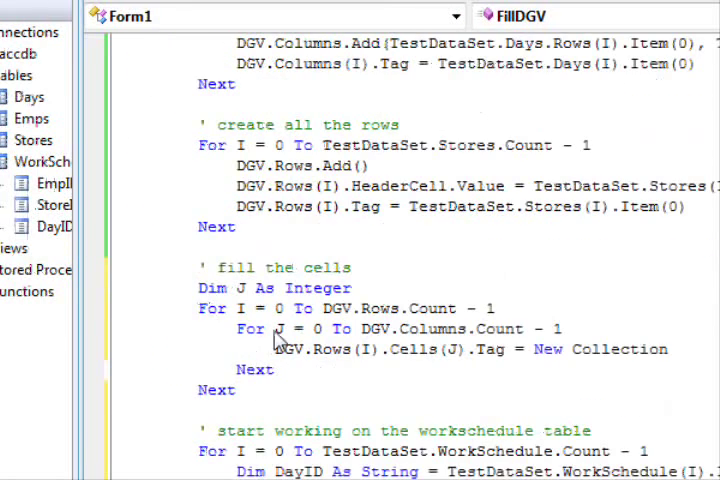
scroll("down", 3)
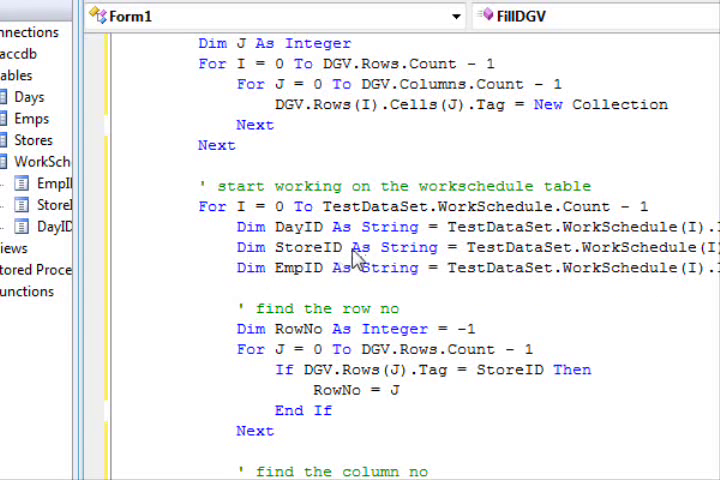
scroll("down", 3)
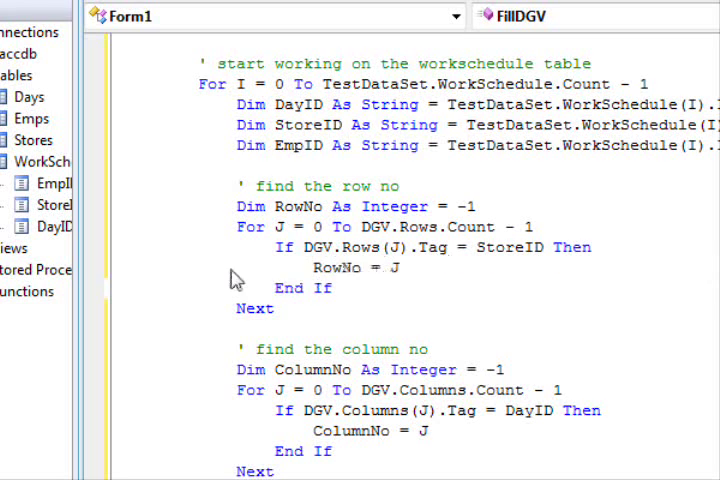
scroll("down", 3)
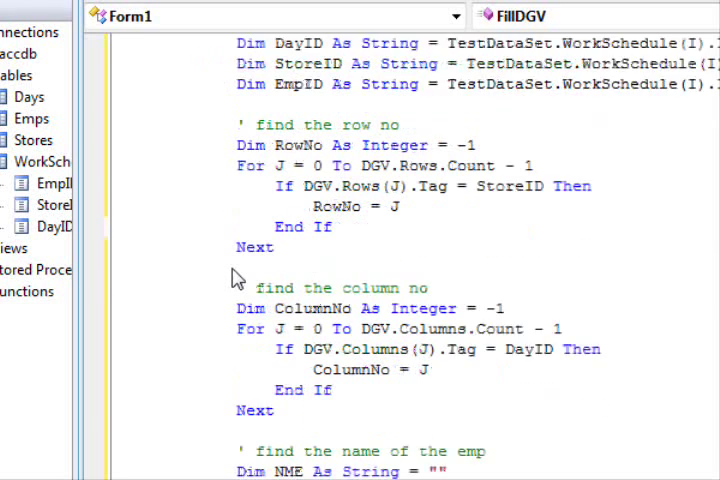
scroll("down", 3)
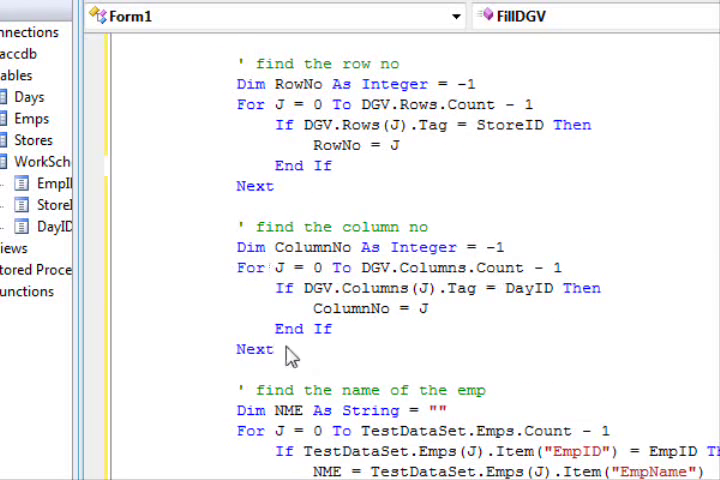
scroll("down", 3)
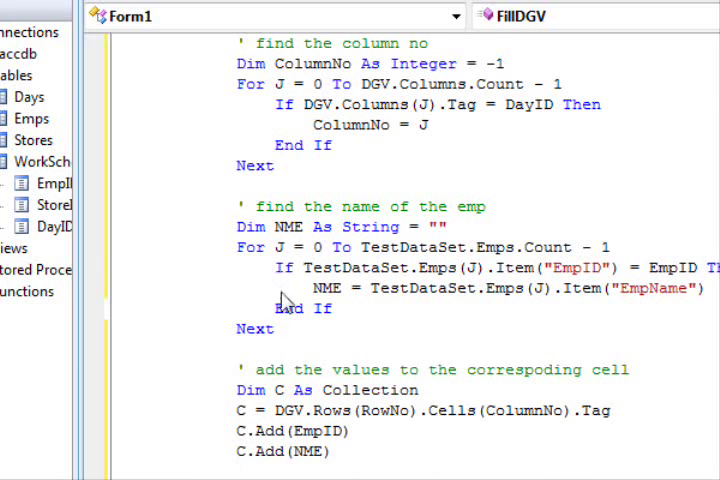
scroll("down", 3)
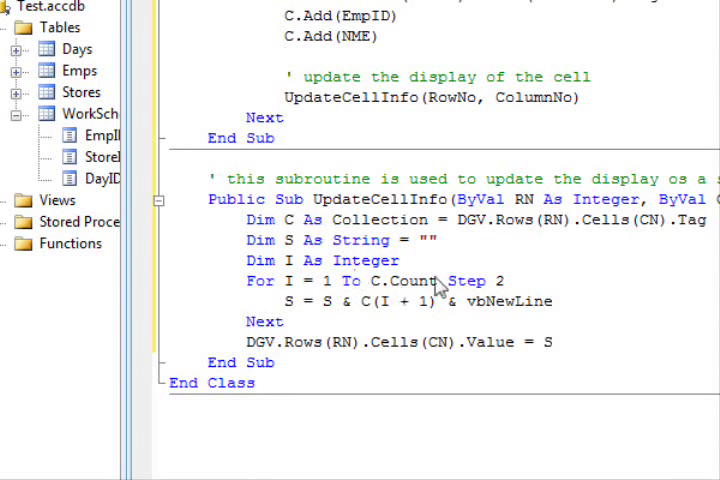
mouse_move(513, 237)
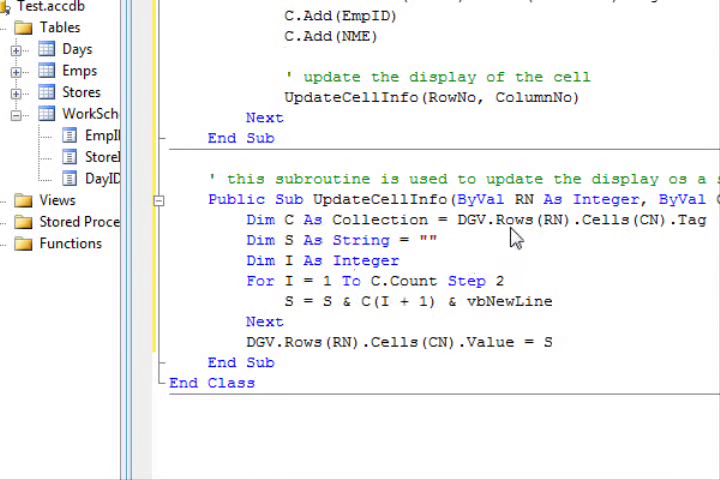
mouse_move(300, 308)
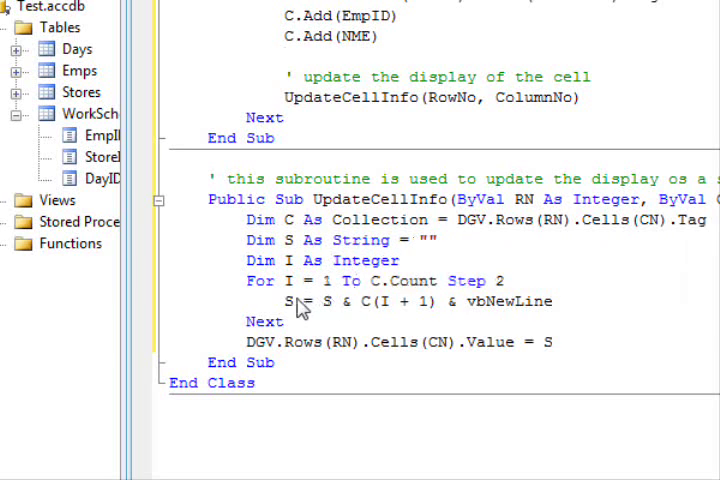
mouse_move(293, 306)
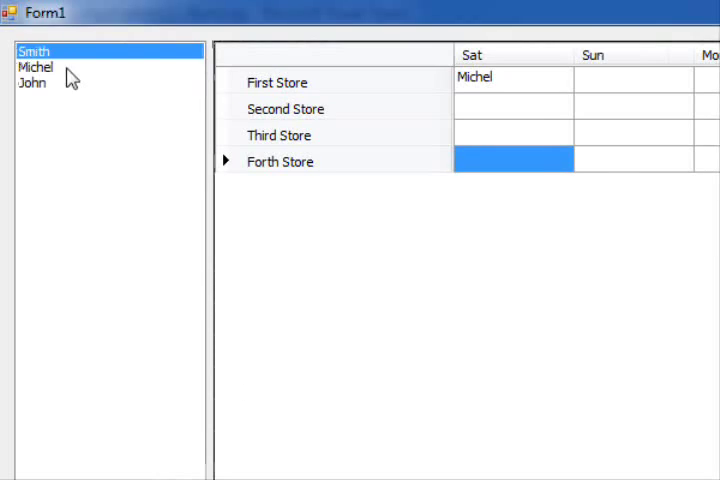
Close the running form after confirming Michel appears under First Store on Sat
left_click(33, 82)
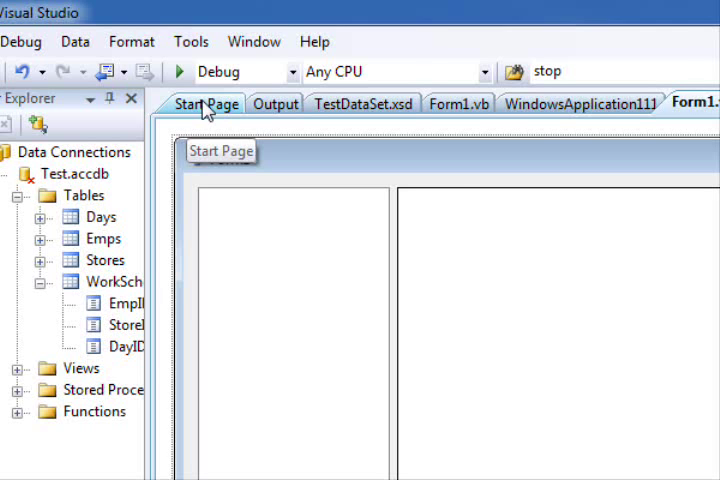
Generate an empty ListBox1_MouseDown handler in Form1.vb
left_click(692, 103)
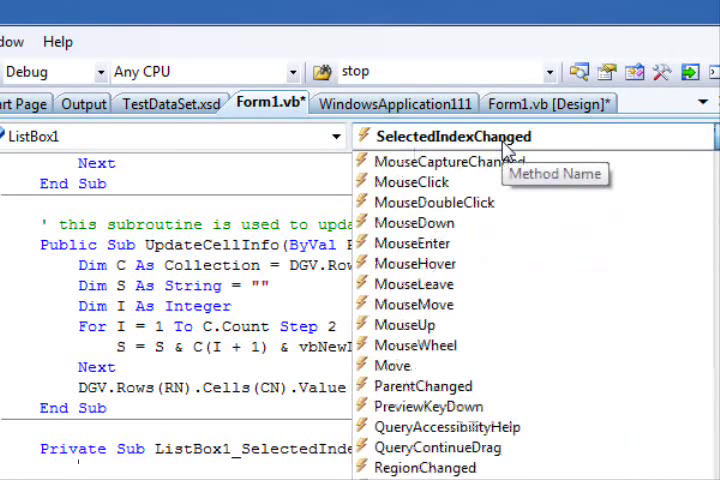
left_click(415, 223)
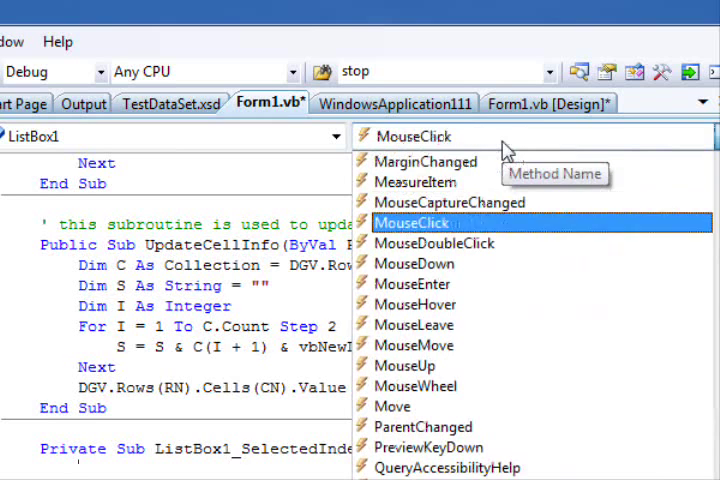
left_click(413, 263)
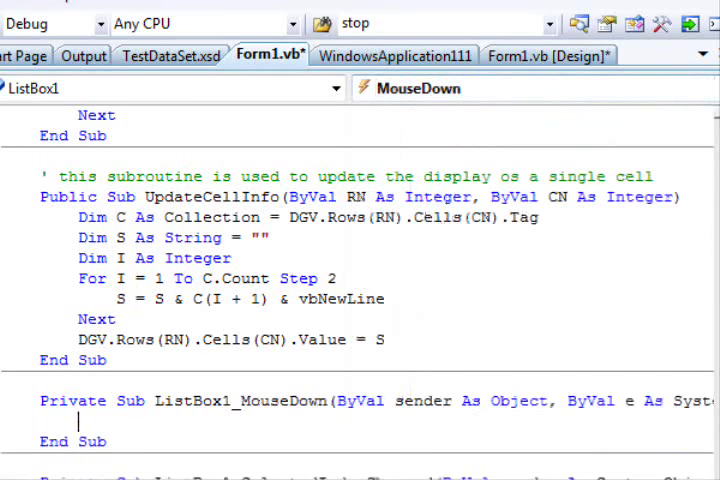
Inside ListBox1_MouseDown, call ListBox1.DoDragDrop(ListBox1.SelectedValue, ...)
scroll("down", 3)
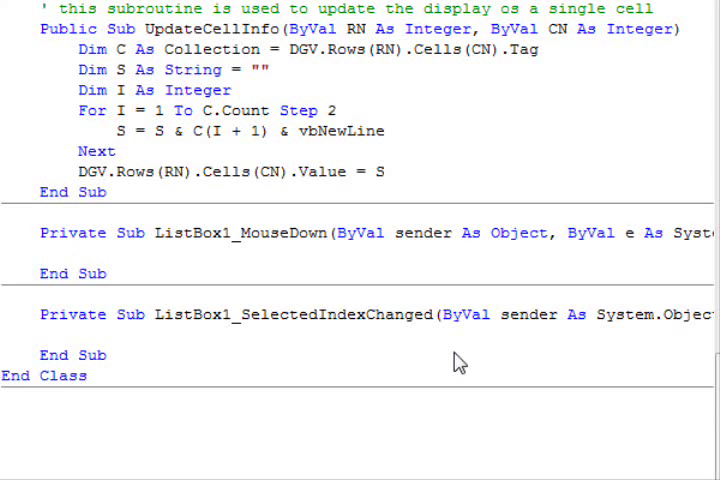
type("listbox")
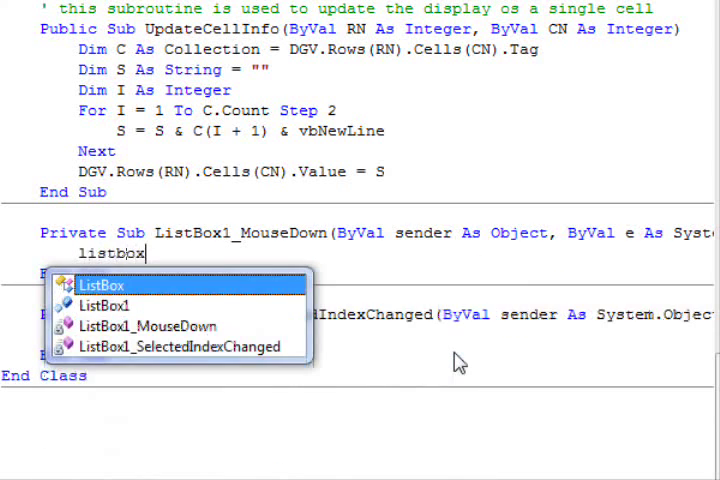
type("ListBox1.d")
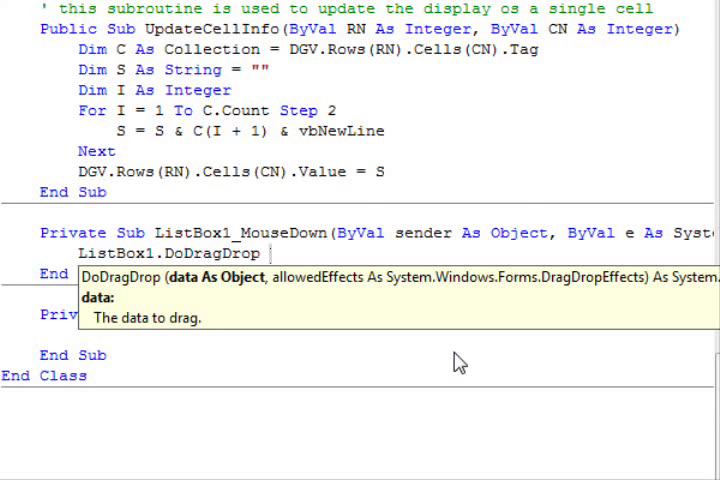
type("listbox")
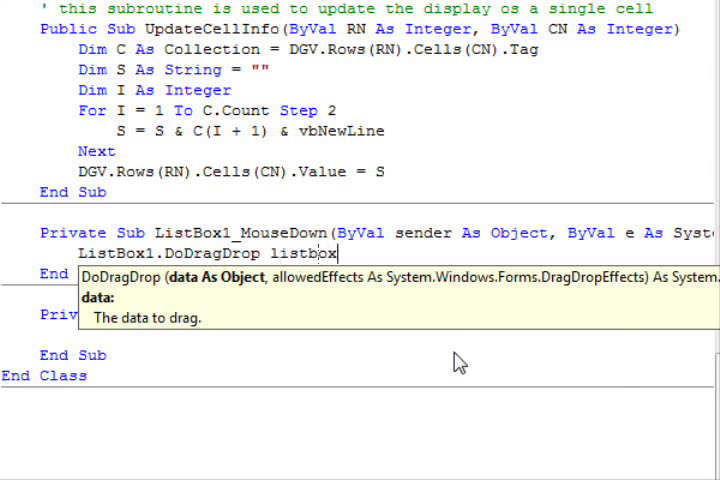
type(".s")
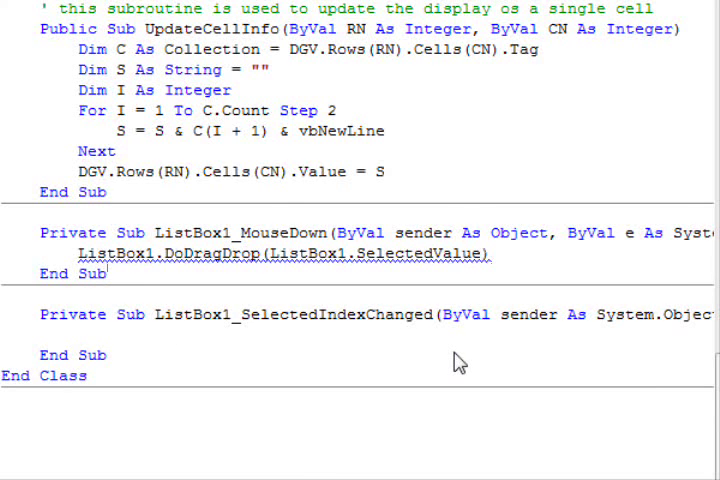
type(",")
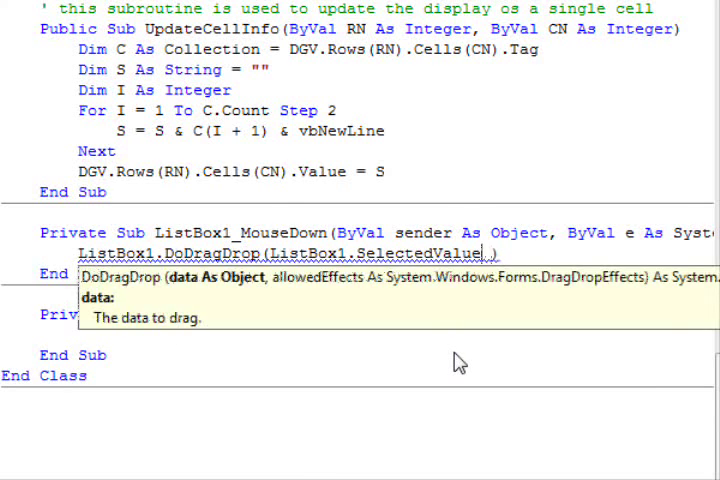
type(",")
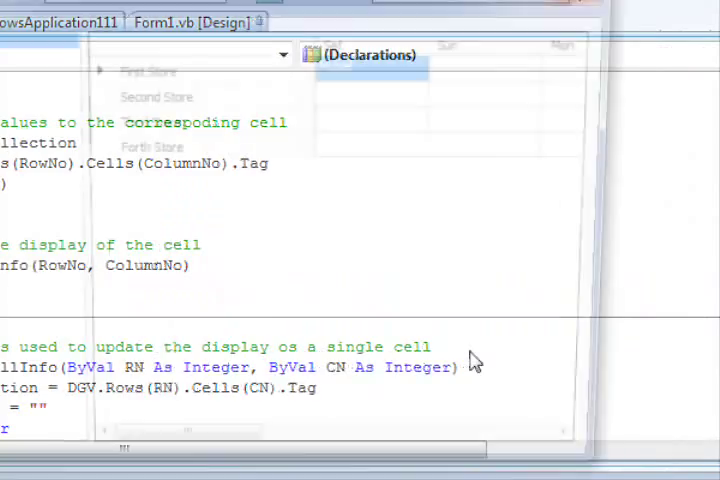
Pick Smith in the running form's employee list, then close the form
left_click(443, 23)
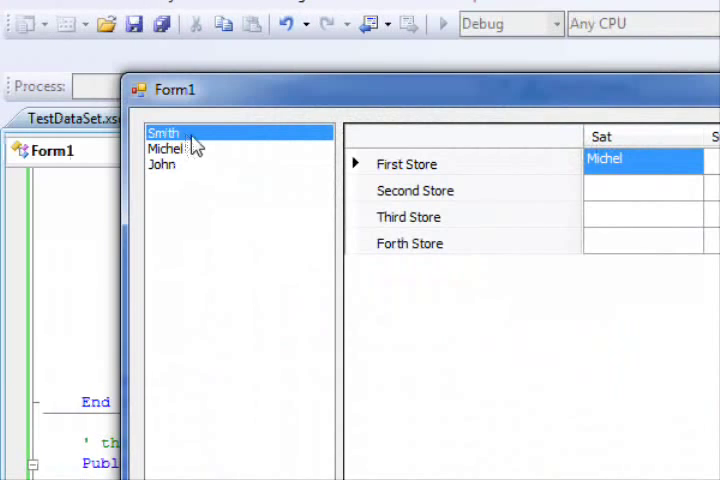
mouse_move(505, 205)
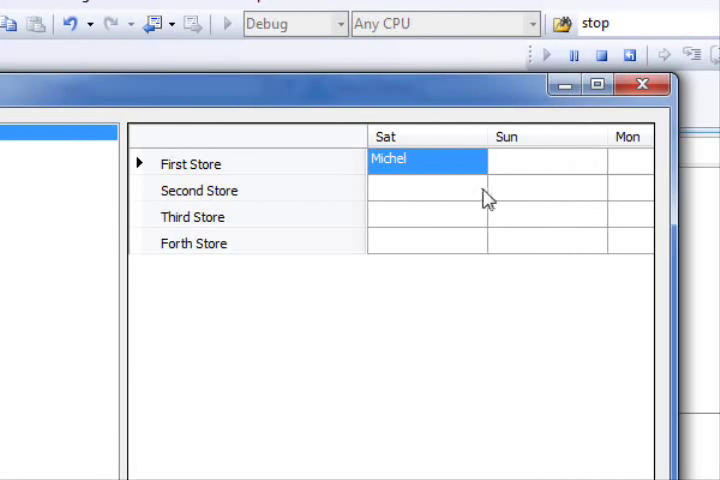
left_click(426, 189)
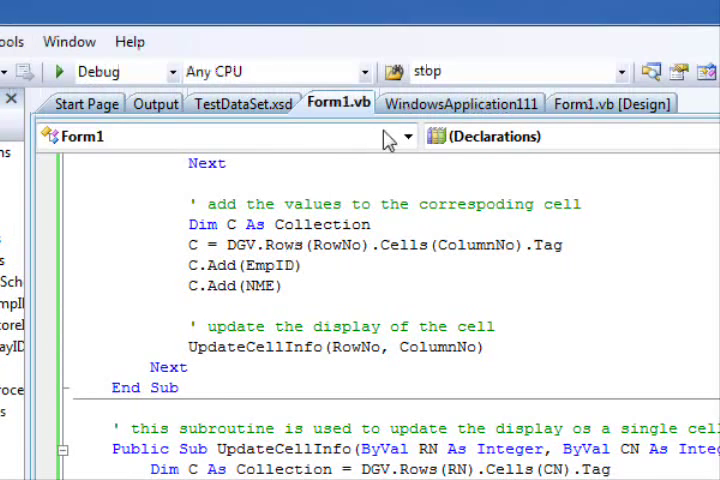
Add empty DGV CellContentClick and DragOver handlers to Form1's code
left_click(461, 103)
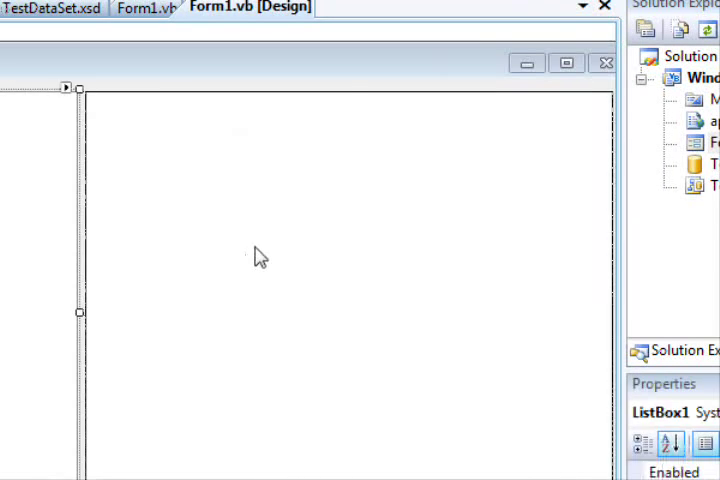
left_click(145, 7)
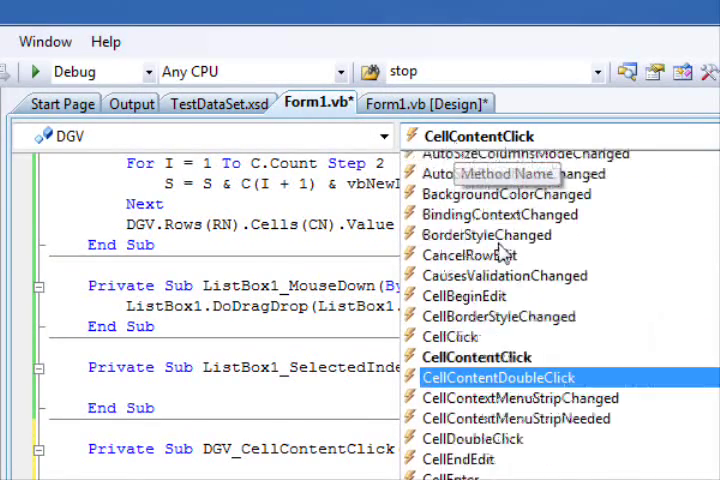
scroll("down", 3)
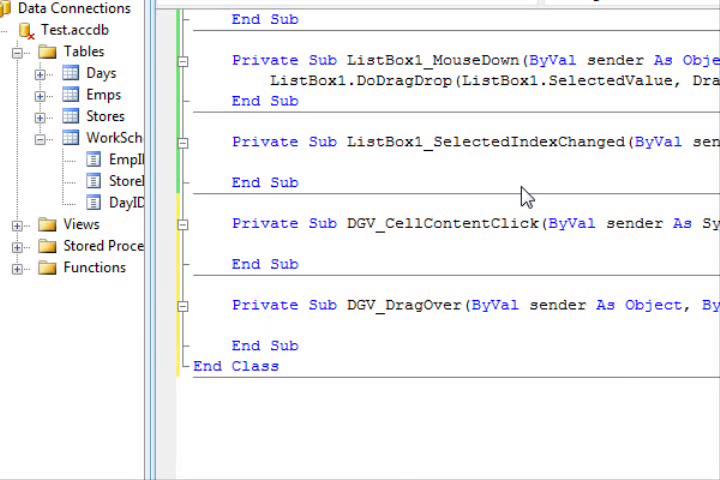
Type e.AllowedEffect = DragDropEffects.All in DGV_DragOver and return to the DragOver handler
type("e.")
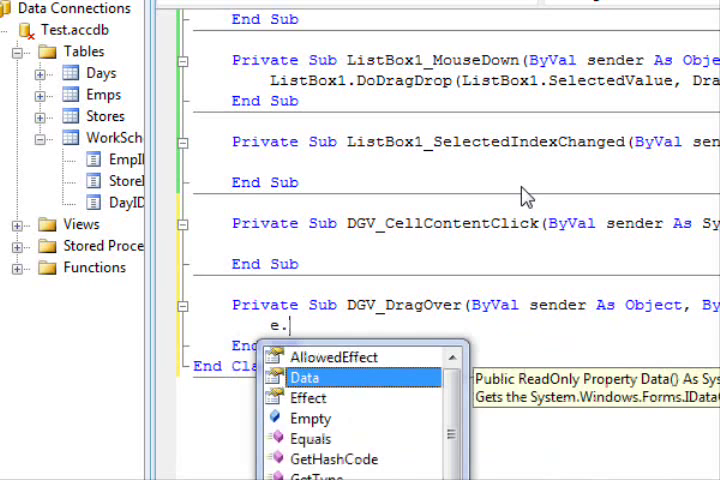
type("AllowedEffect =DragDropEffects.All")
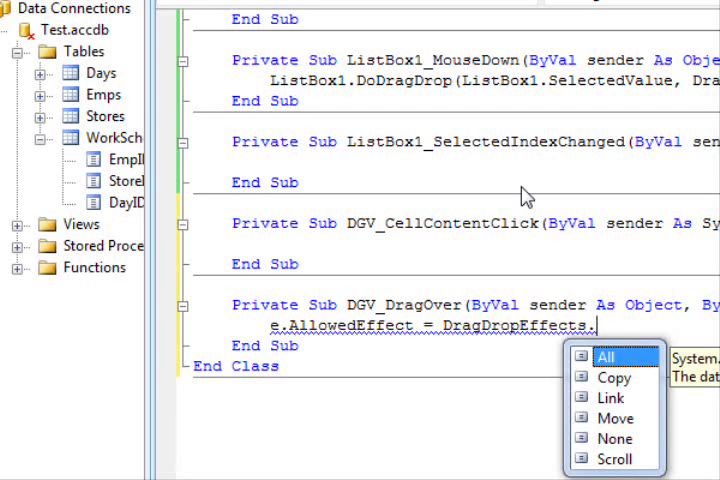
left_click(602, 357)
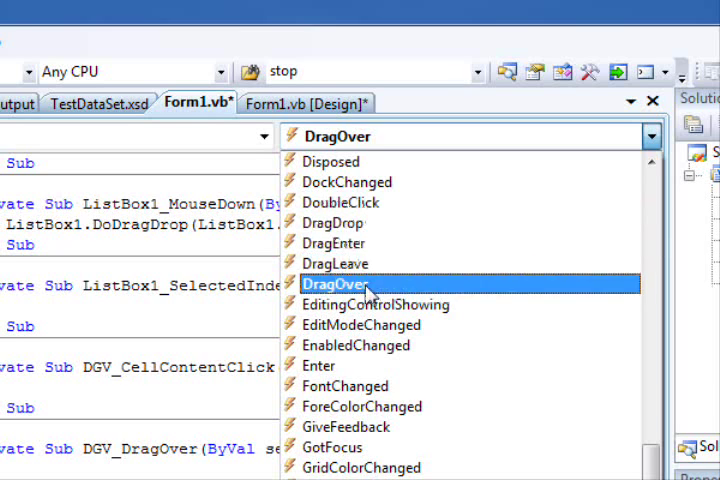
left_click(335, 283)
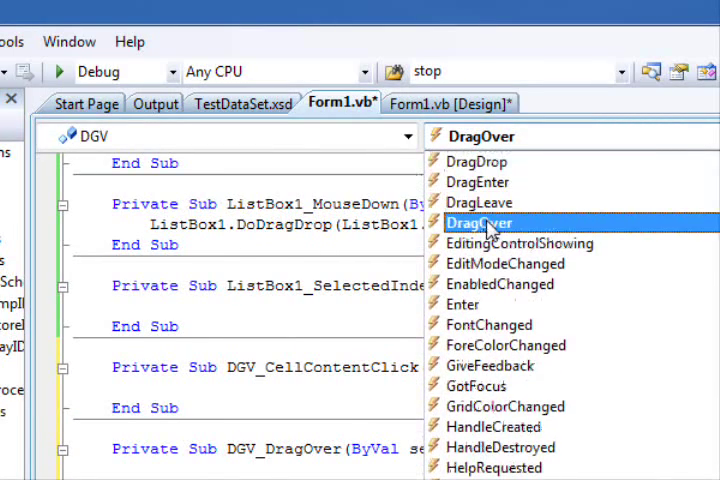
mouse_move(490, 202)
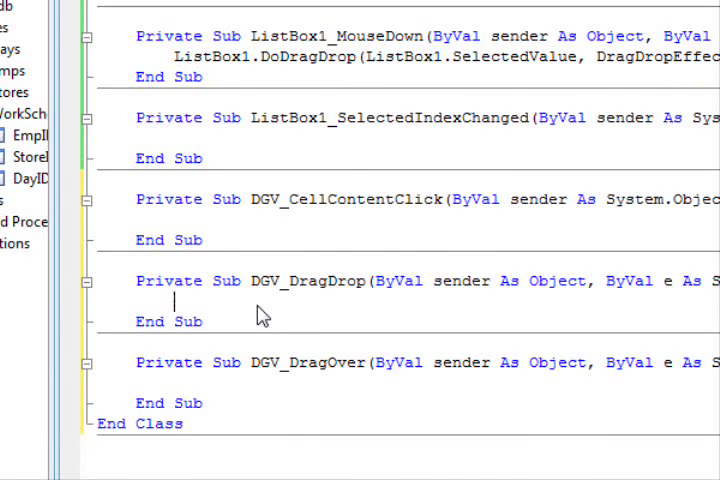
In DGV_DragDrop, begin Dim EmpID As String = e.Data.GetFormats(
type("Dim")
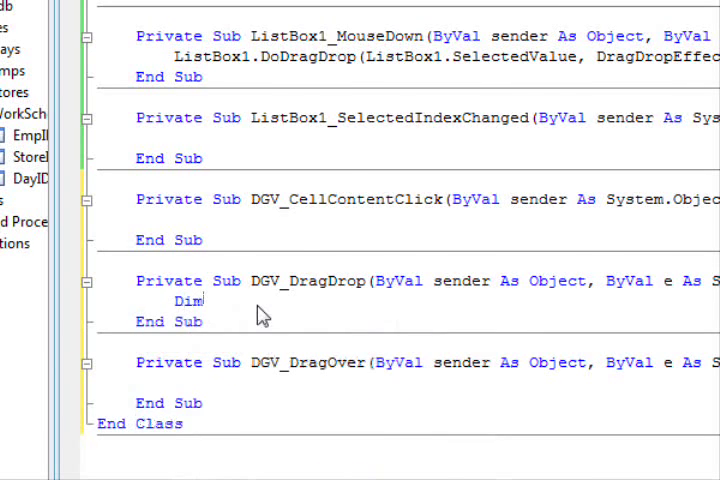
type("Emp")
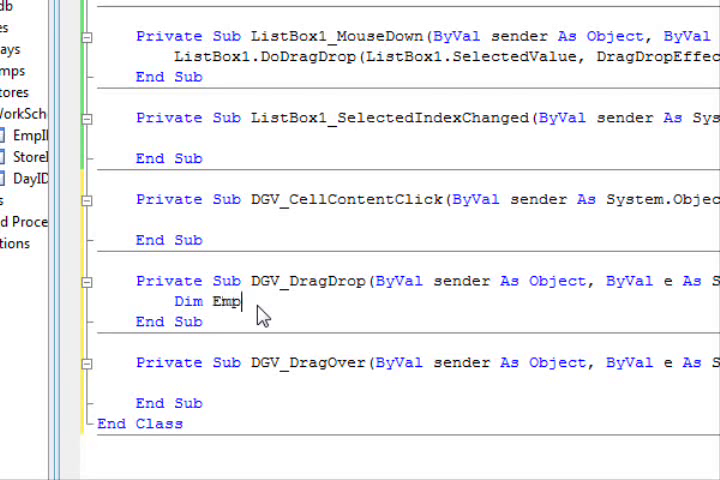
type("ID")
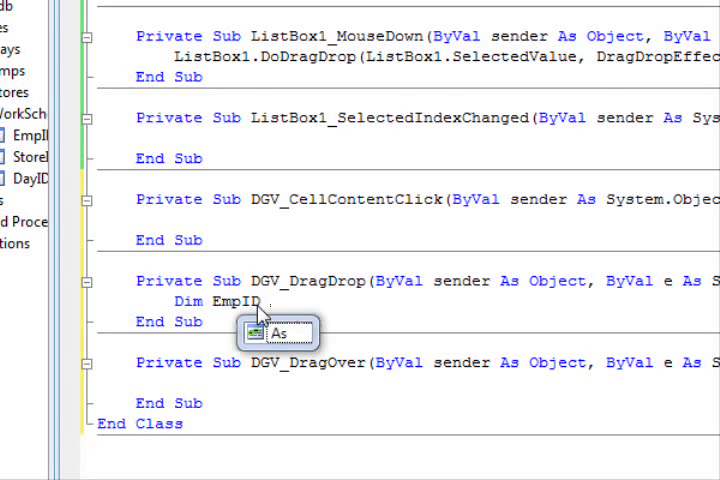
type("As String =e")
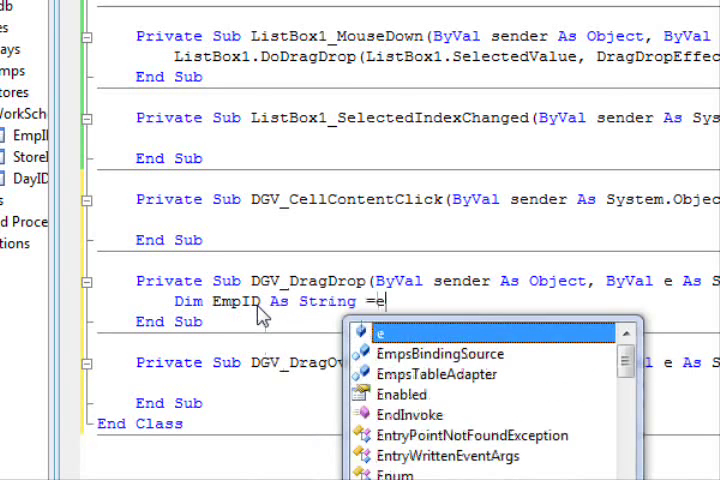
type(".Data .GetFormats")
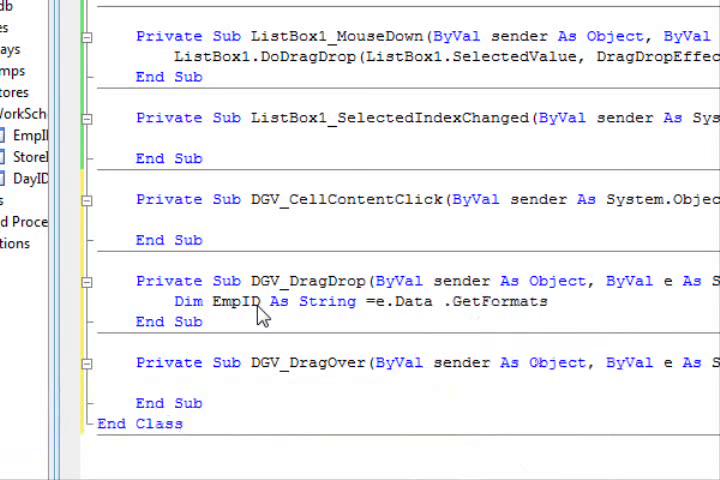
type("(")
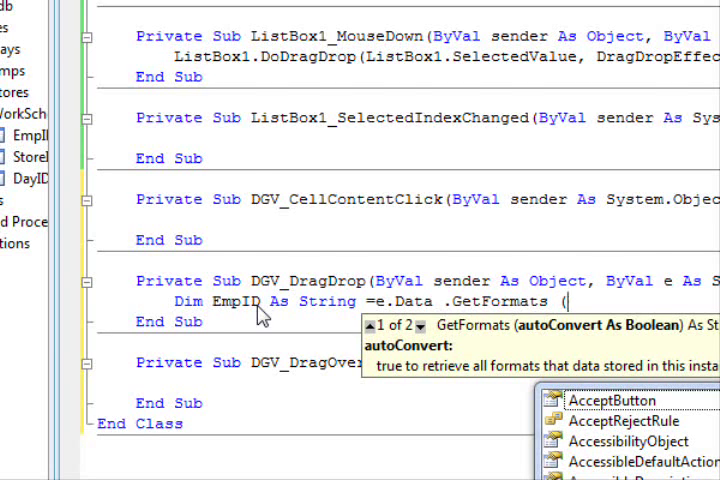
type("stri")
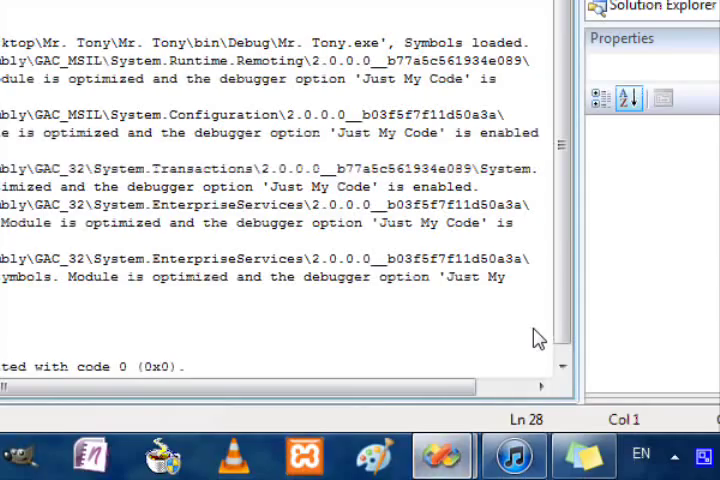
Change EmpID to e.Data.GetData(DataFormats.StringFormat), following the reference drop code
left_click(500, 133)
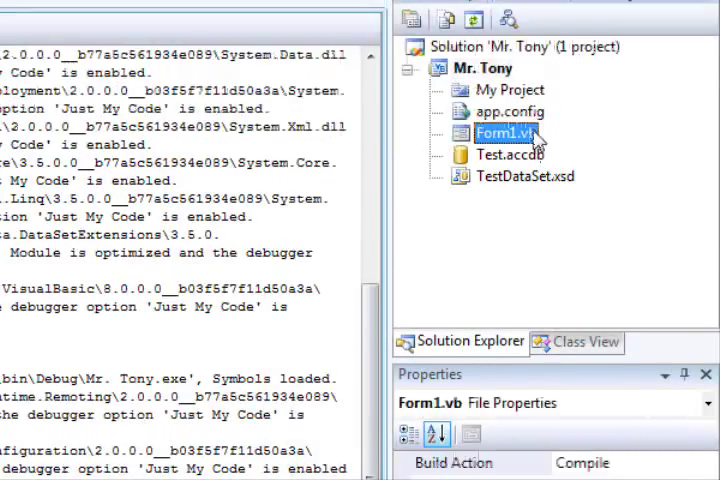
double_click(507, 132)
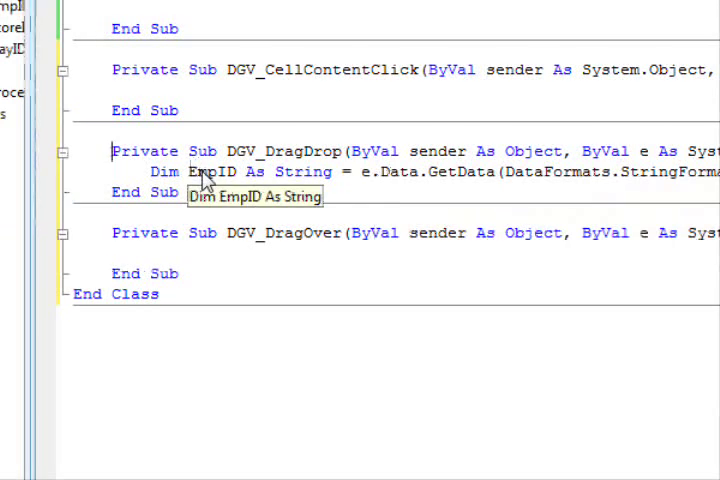
mouse_move(232, 278)
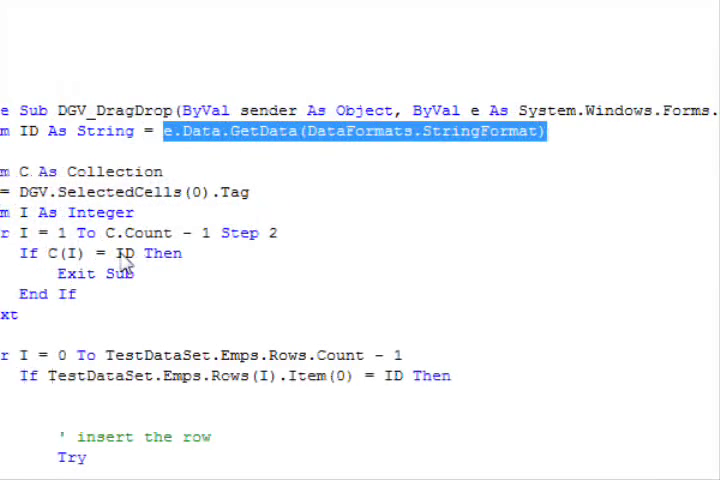
scroll("down", 3)
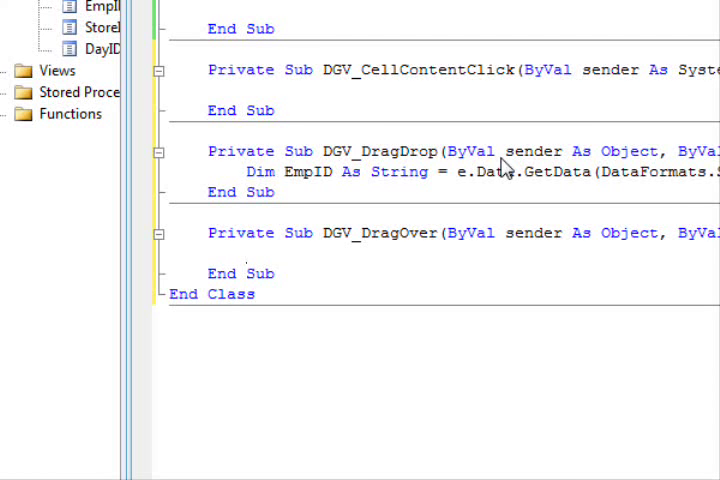
Set e.Effect = DragDropEffects.All in DGV_DragOver and add MsgBox(EmpID) to DGV_DragDrop
type("e.Effect = DragDropEffects.All")
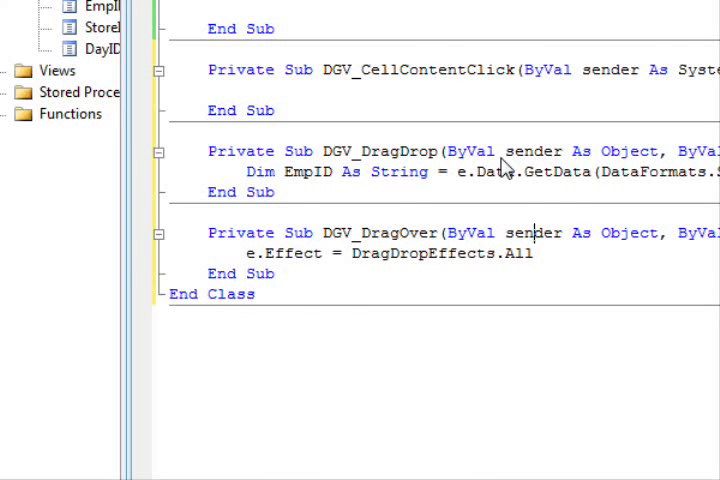
mouse_move(218, 178)
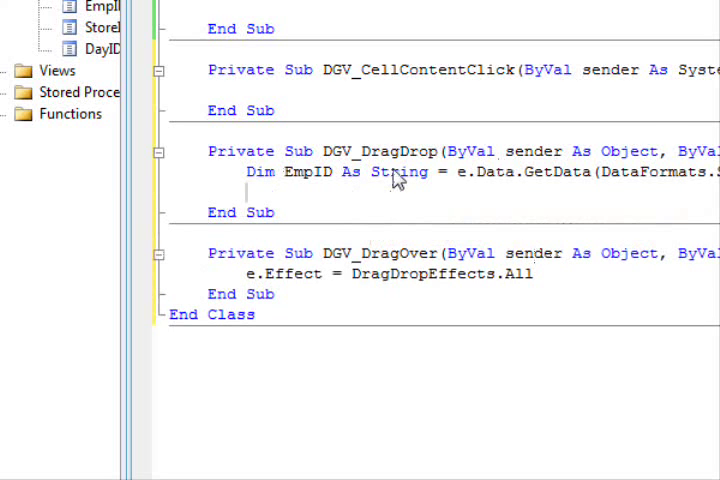
type("MsgBox")
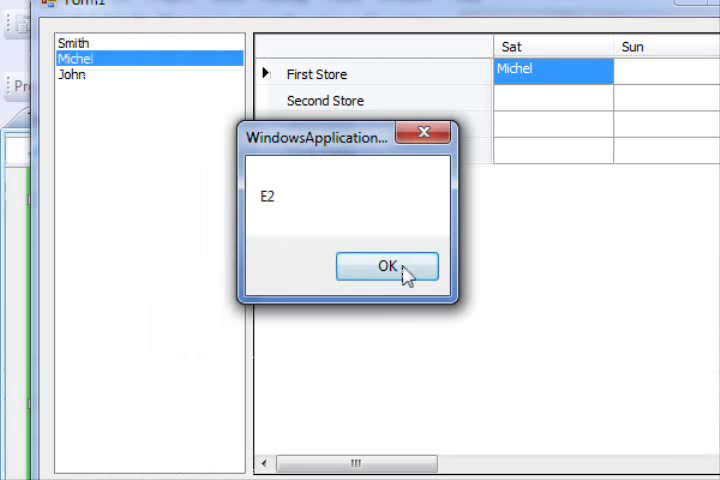
Dismiss the message boxes showing the dropped employees' IDs E2 and E3
left_click(386, 266)
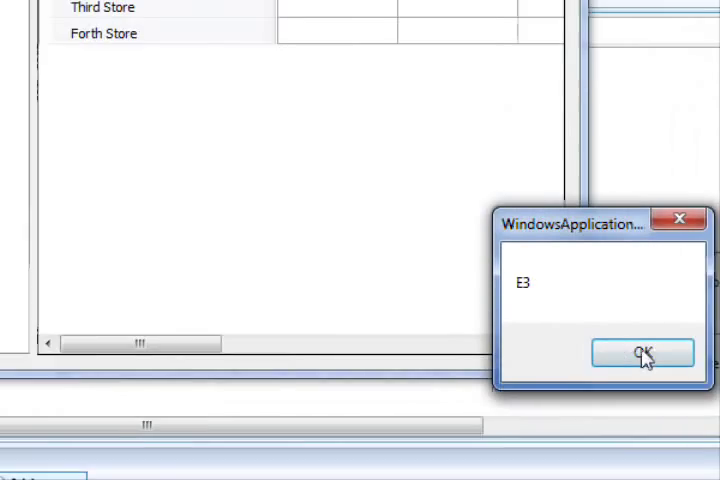
left_click(641, 353)
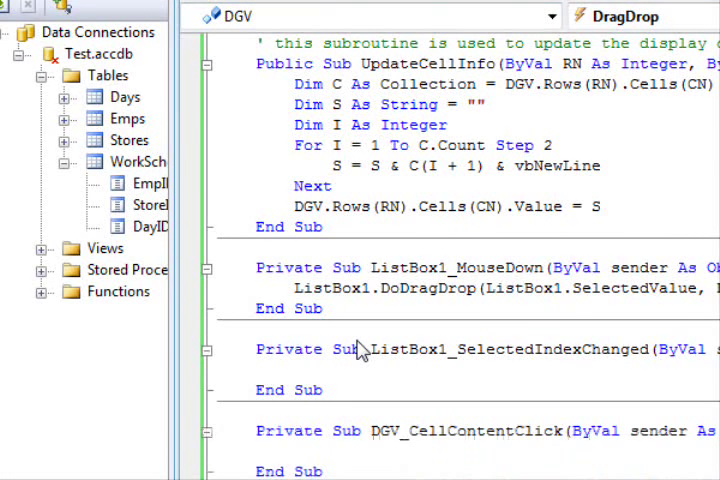
mouse_move(432, 336)
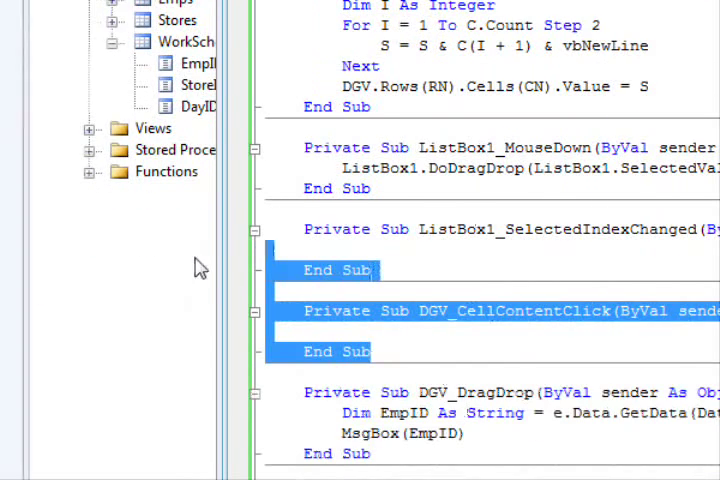
Delete the empty click handlers and declare RN and CN from DGV.SelectedCells(0)'s row and column indexes
key("Delete")
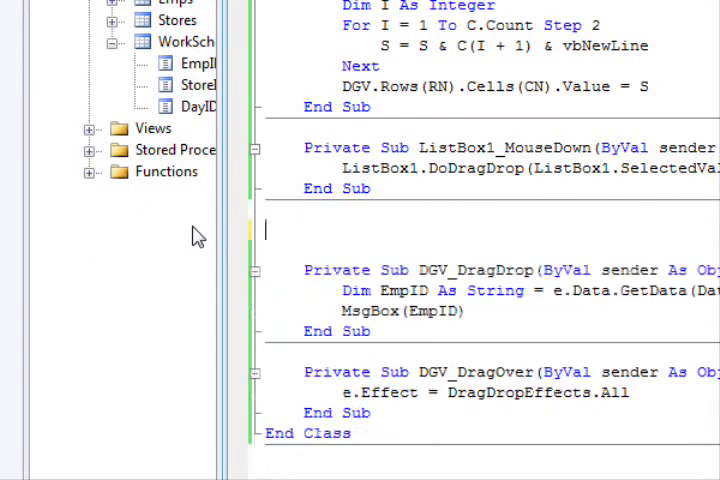
mouse_move(400, 345)
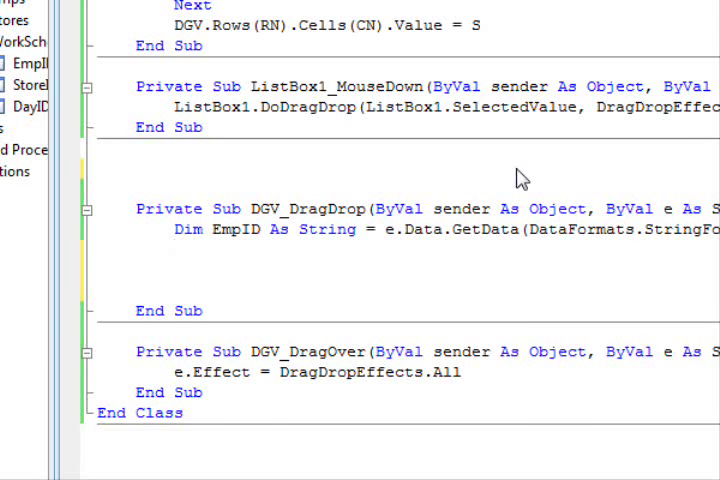
type("Dim RN")
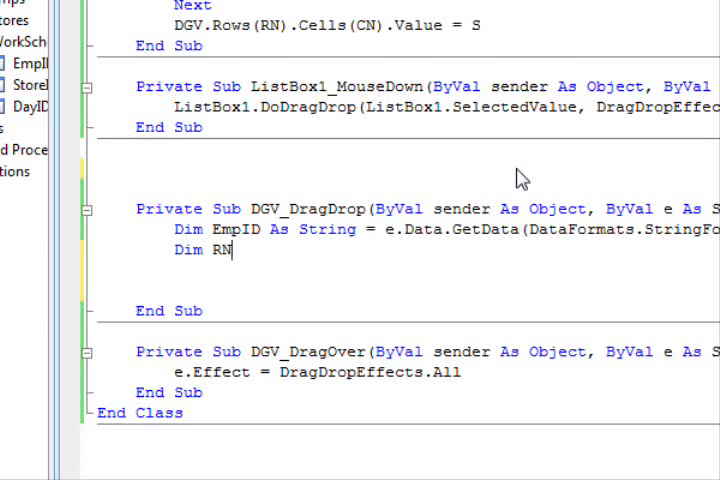
key("Backspace")
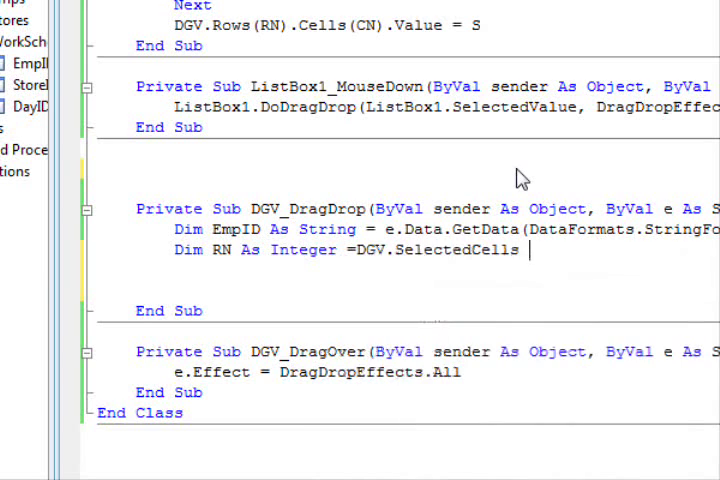
type("(0).")
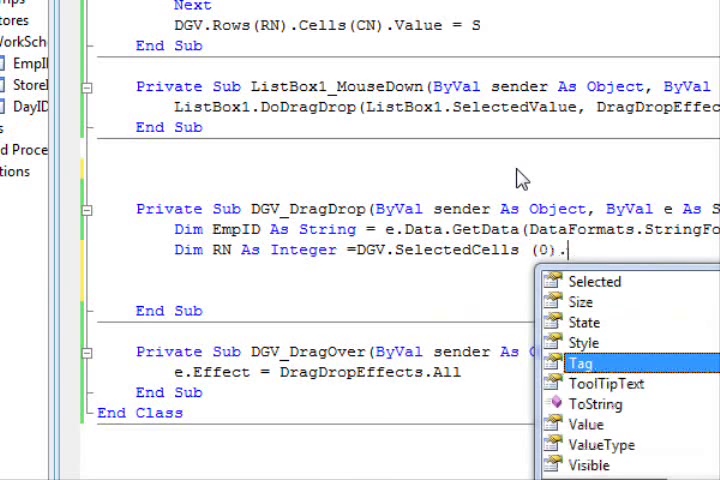
type("row")
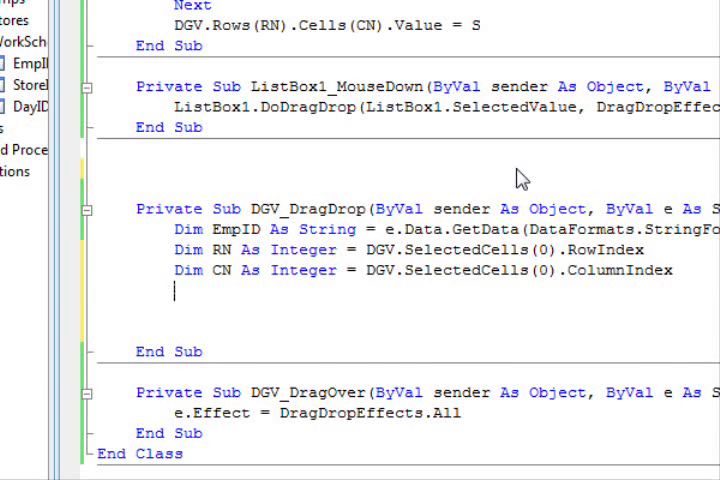
type("Dim Sto")
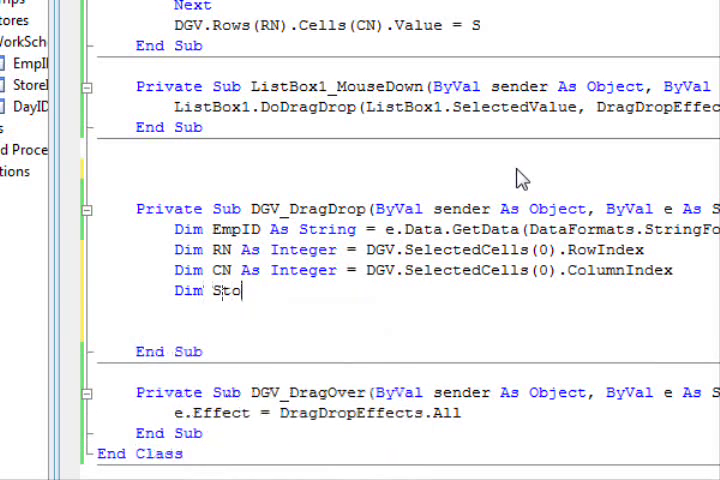
Declare StoreID as DGV.Rows(RN).Tag and Dayid as DGV.Columns(CN).Tag
type("reIDas str")
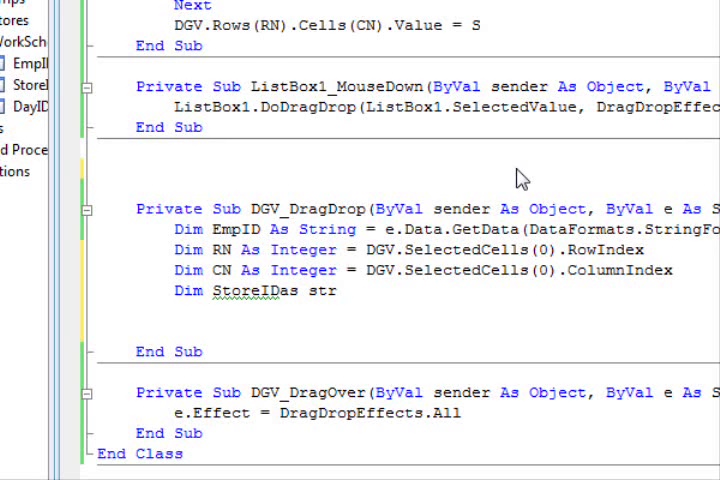
type("=")
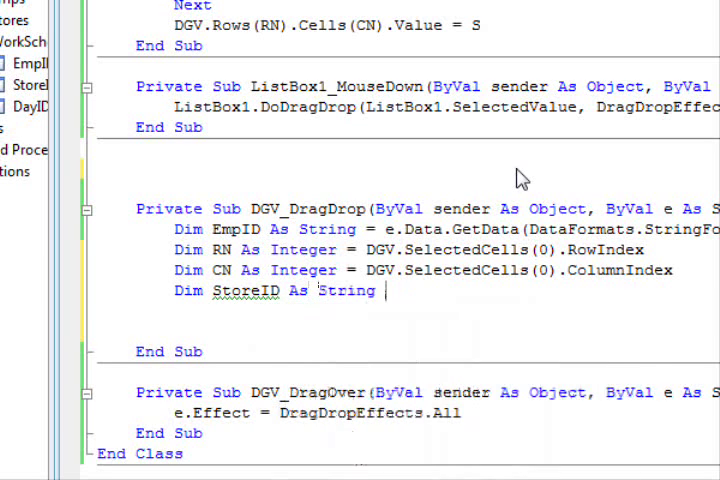
type("=")
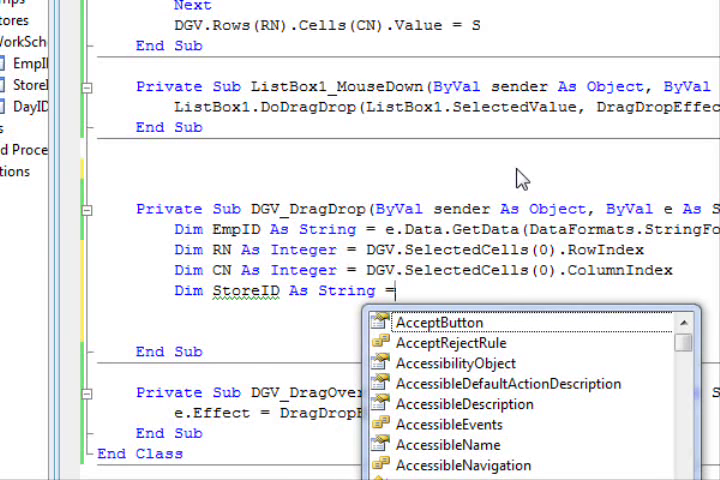
type("dgv")
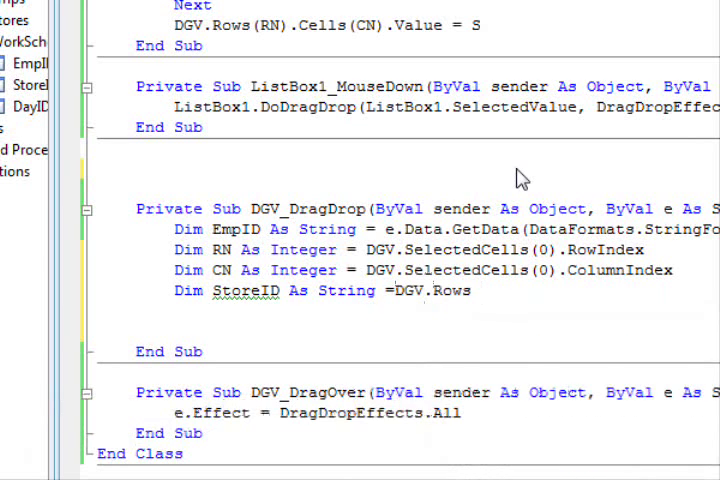
type("(RN).t")
type("Dim")
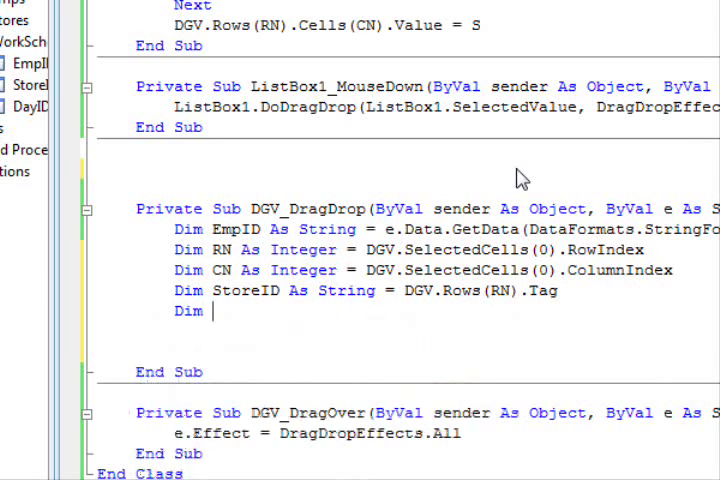
mouse_move(518, 178)
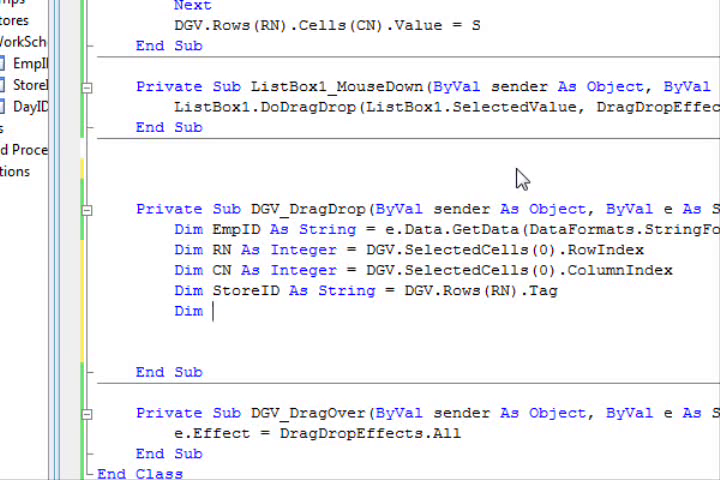
type("Day")
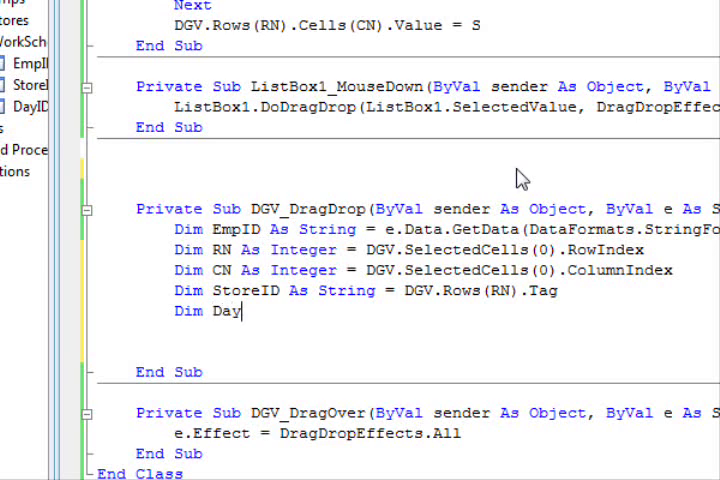
type("id As s")
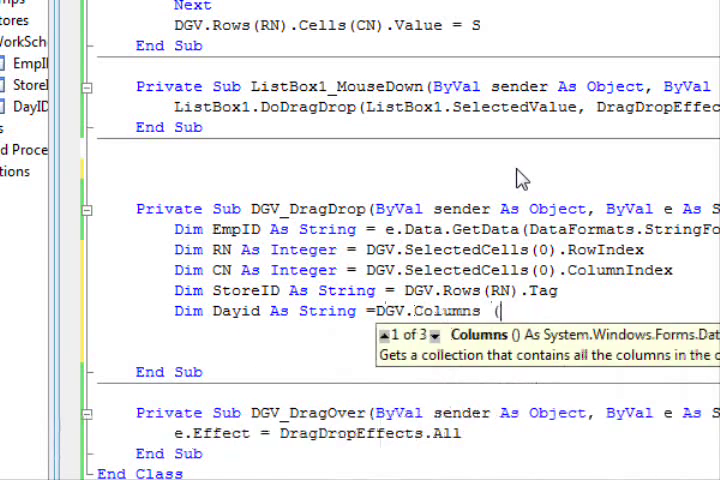
type("CN).")
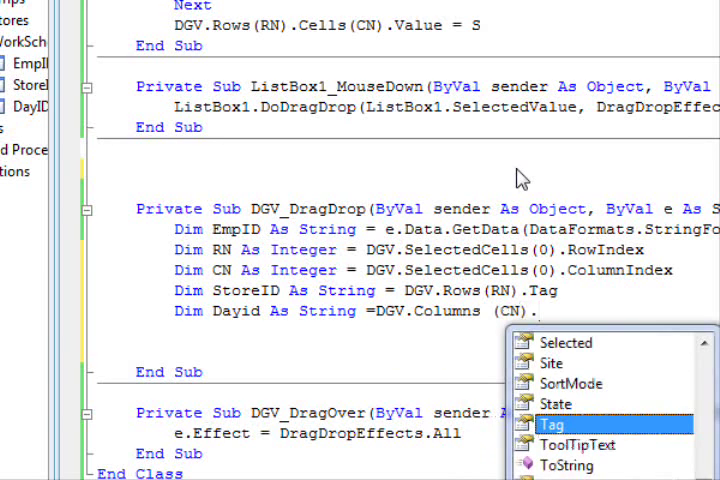
type(".ta")
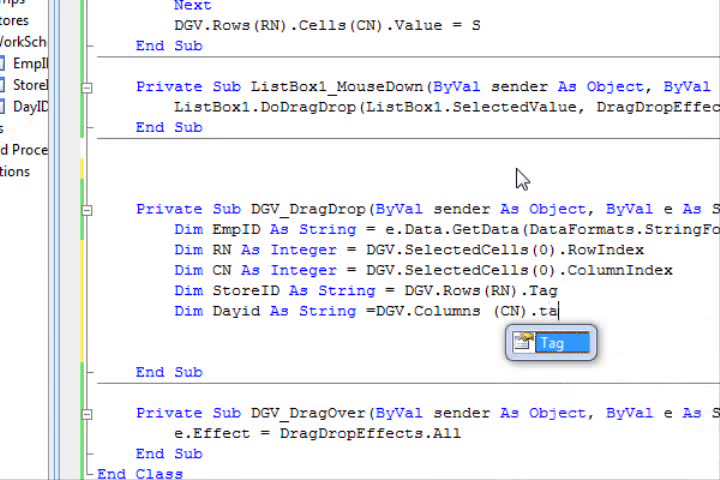
key("enter")
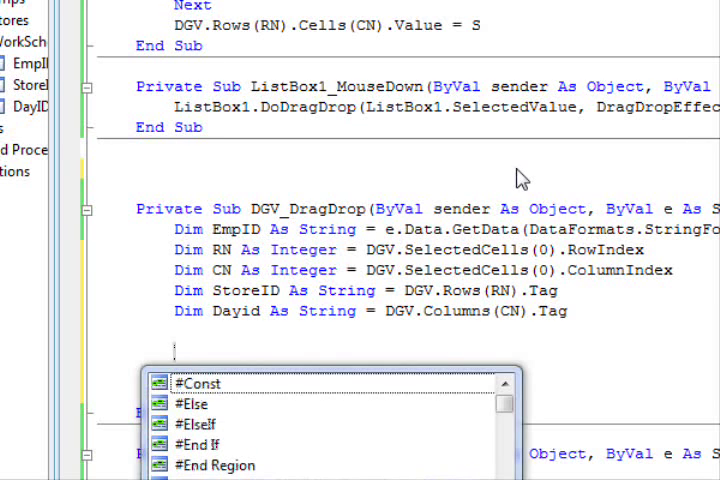
Add Me.WorkScheduleTableAdapter.Insert(EmpID, StoreID, Dayid) below the declarations in DGV_DragDrop
type("t")
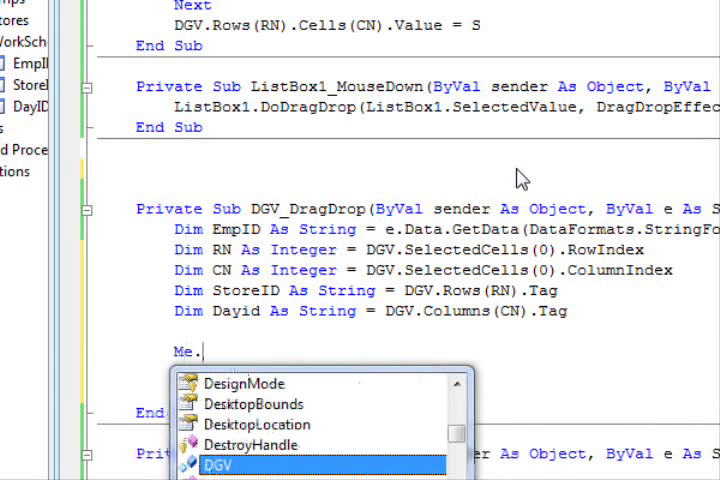
type("wor")
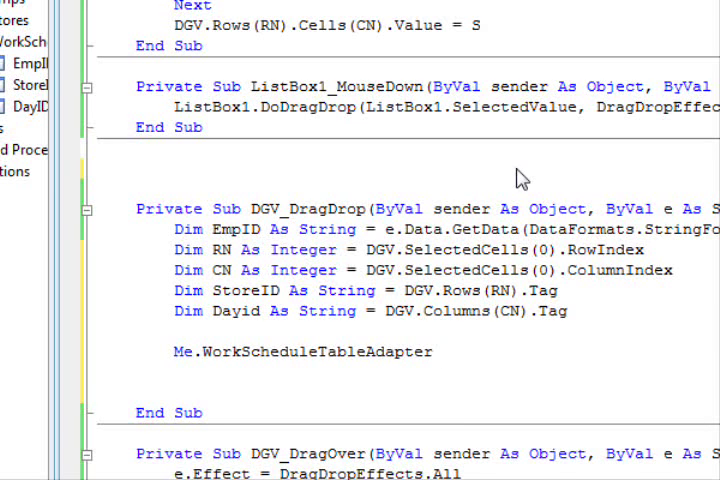
type(".in")
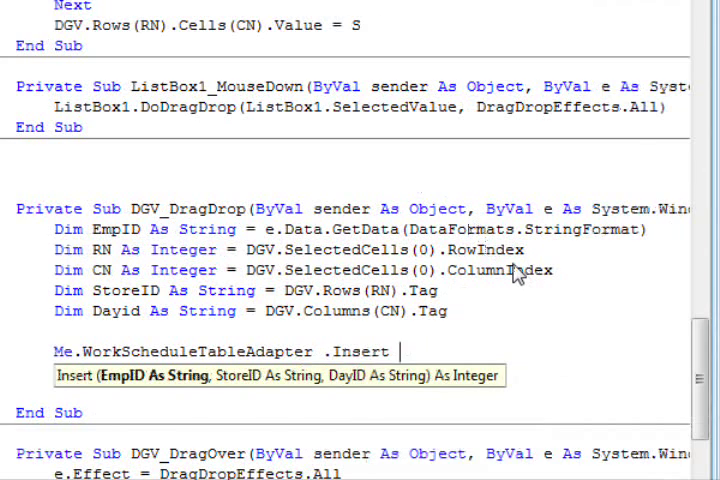
type("empid,")
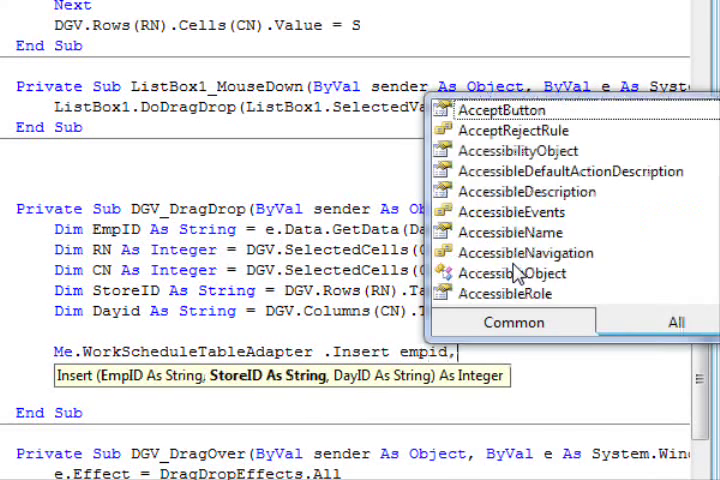
type("store")
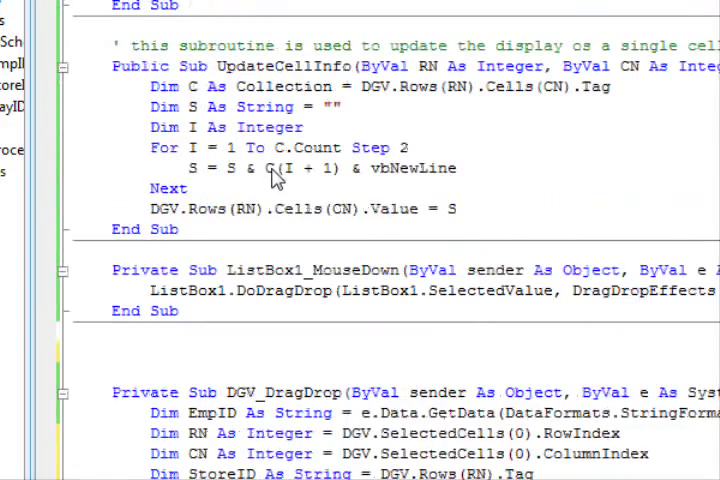
Scroll through the code to bring the employee-name lookup loop and DGV_DragDrop into view
scroll("down", 3)
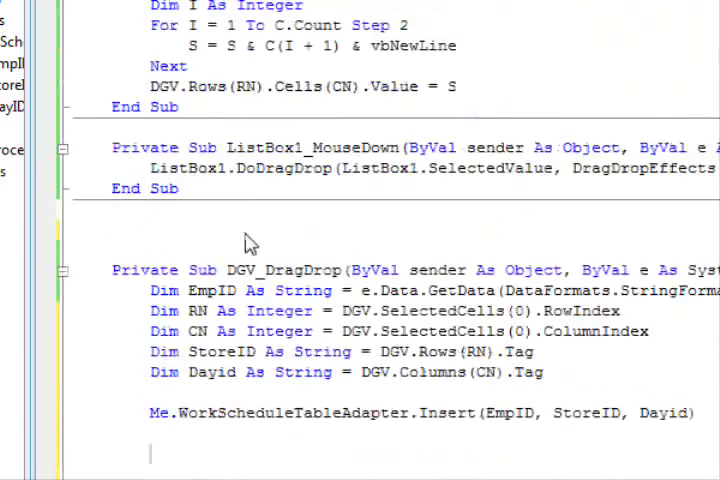
scroll("down", 3)
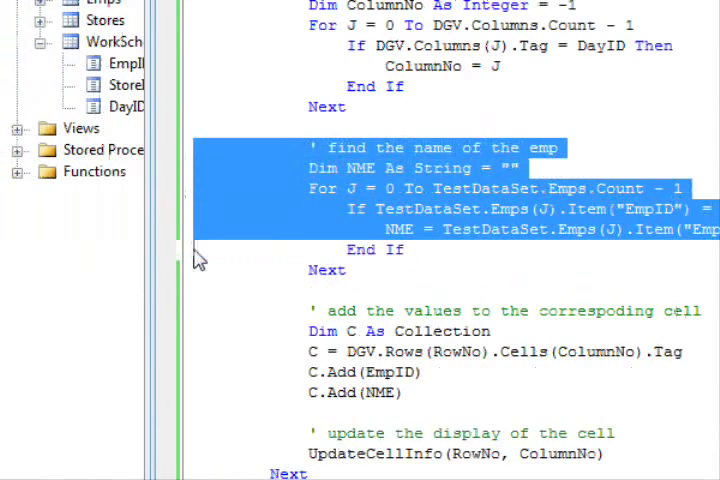
scroll("down", 3)
type(" =d")
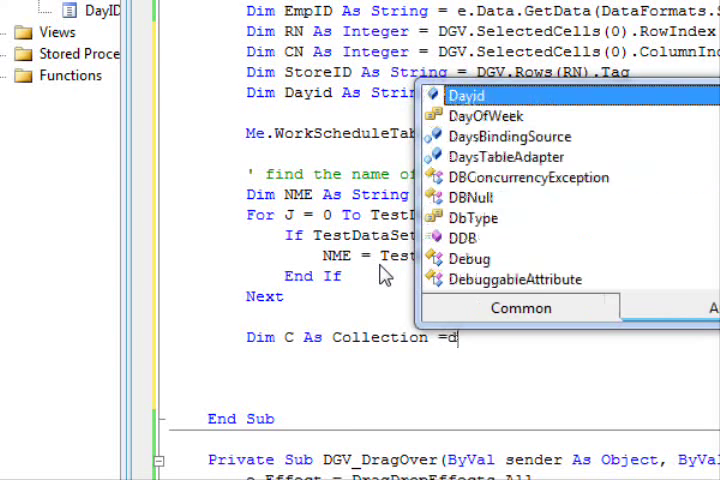
Set Collection C to the selected cell's Tag, add EmpID and NME, then call UpdateCellInfo(RN, CN)
type("DGV.SelectedCells (")
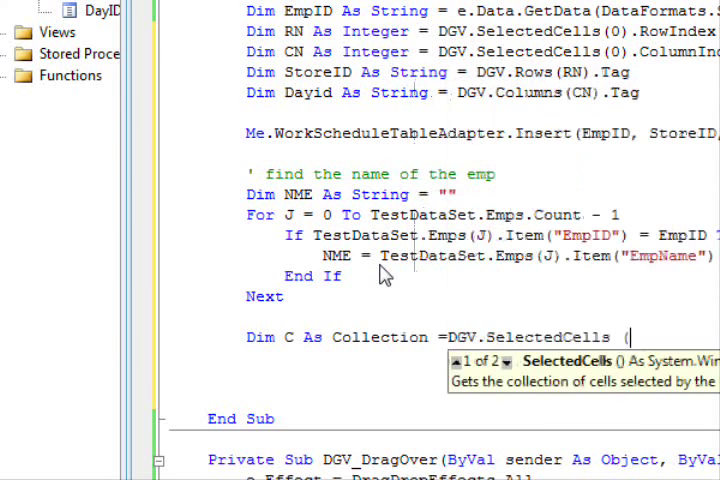
type("(0).Tag")
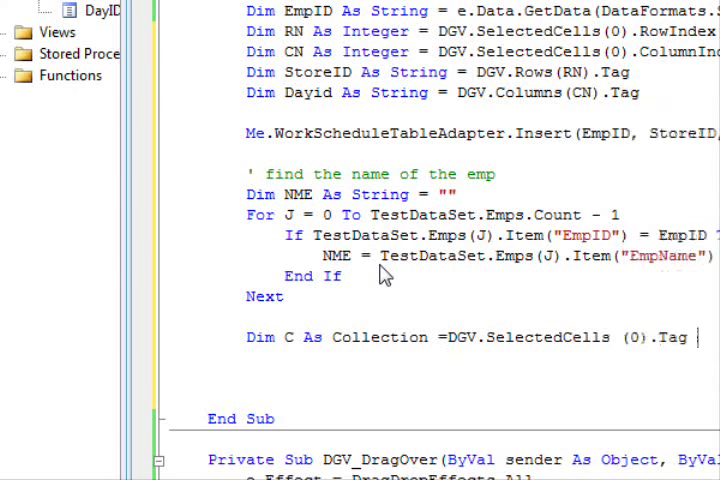
type("C.Add")
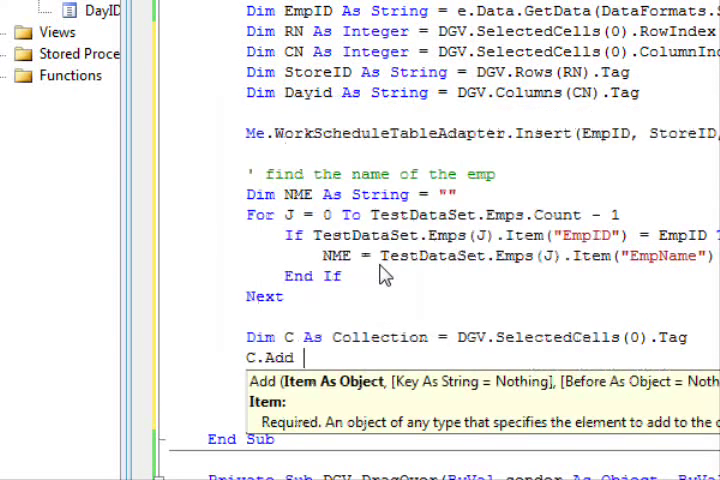
type("empid")
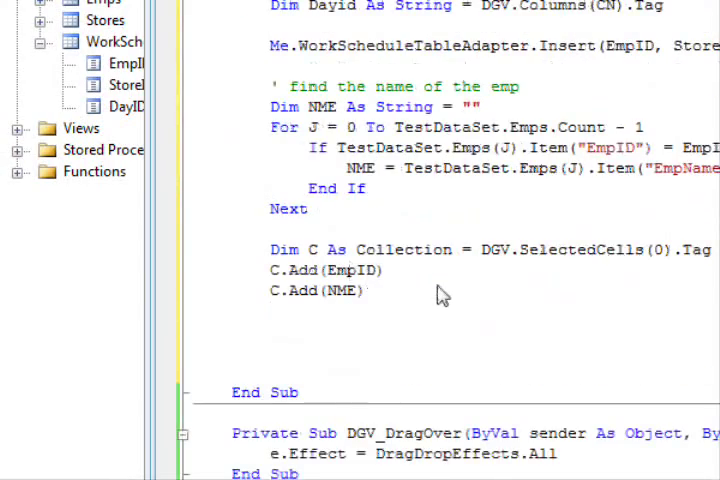
type("updateCellInfo")
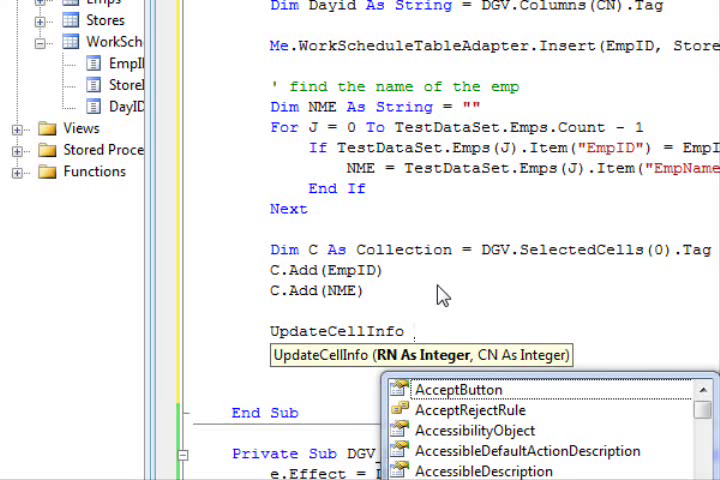
type("RN,CN")
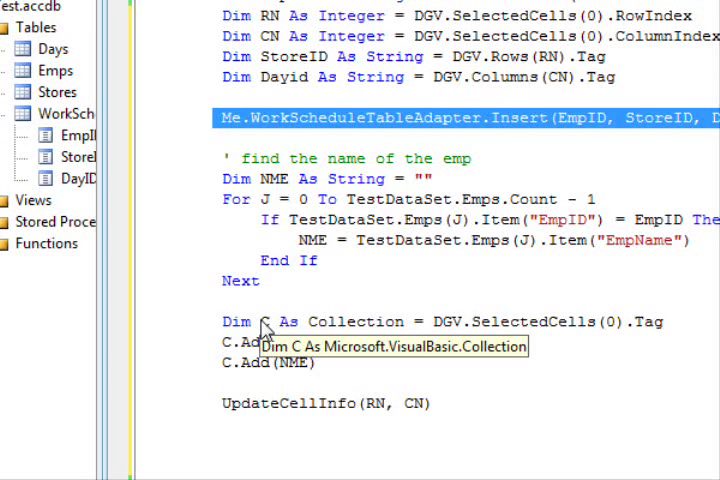
Scroll to the end of DGV_DragDrop, below the UpdateCellInfo(RN, CN) call
scroll("down", 3)
type("WorkScheduleTableAdapter")
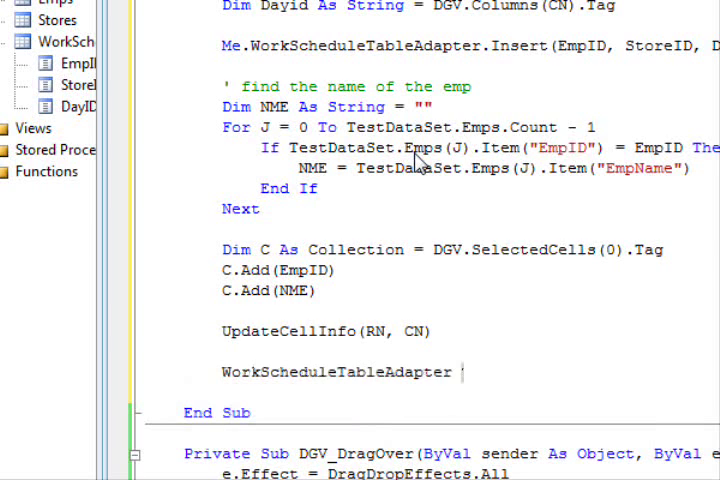
Complete the line as WorkScheduleTableAdapter.Fill(TestDataSet.WorkSchedule)
type(".Fill wor")
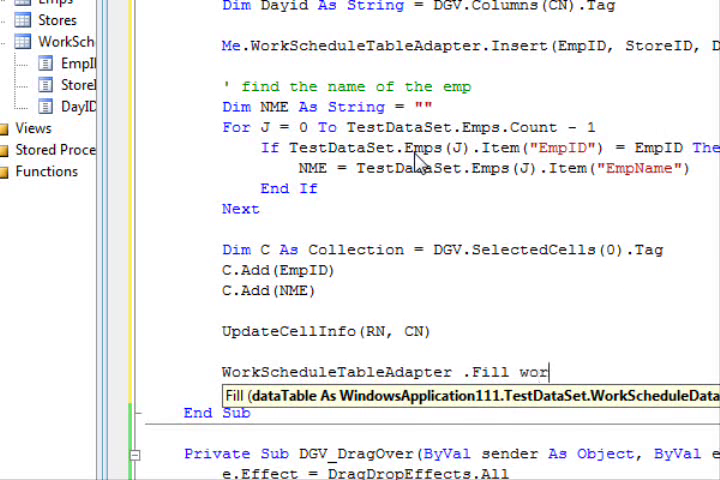
key("BackSpace")
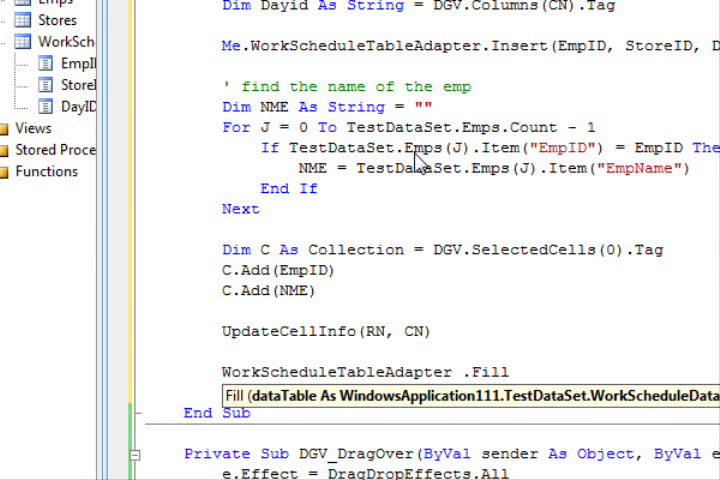
type("test")
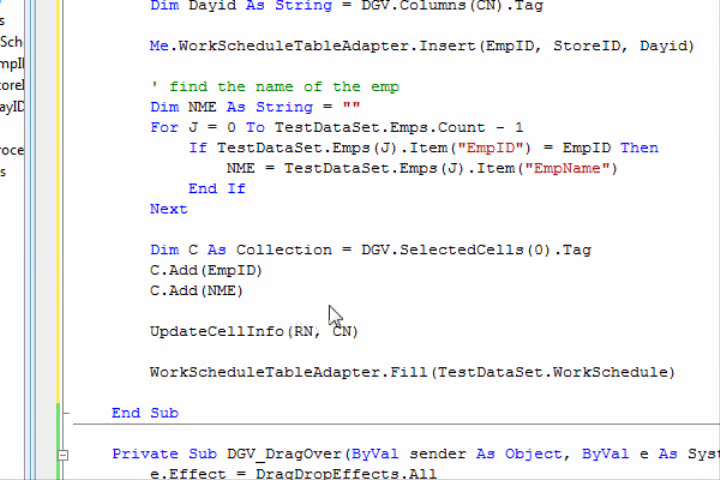
scroll("down", 3)
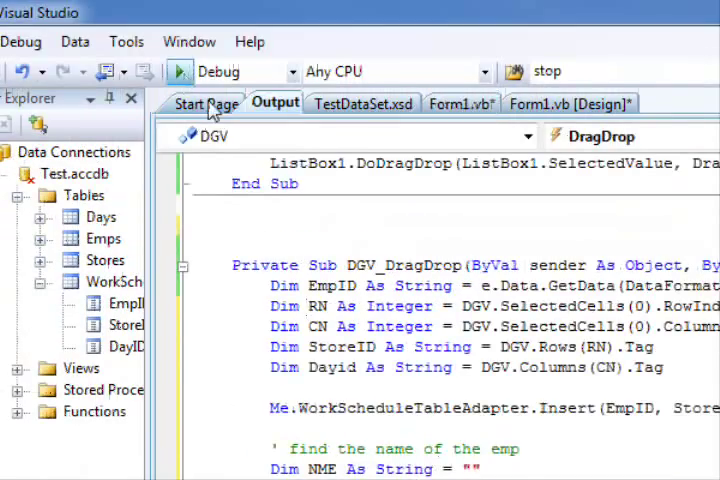
Start debugging and drop John, Michel, then John again onto the Third Store Sunday cell
left_click(179, 71)
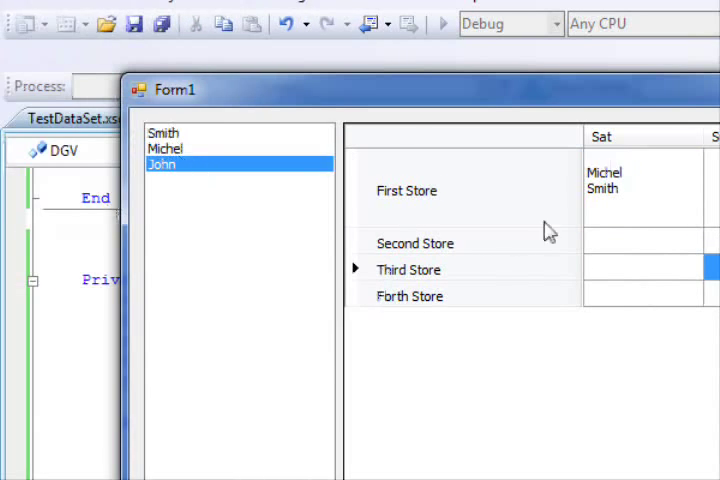
left_click(166, 148)
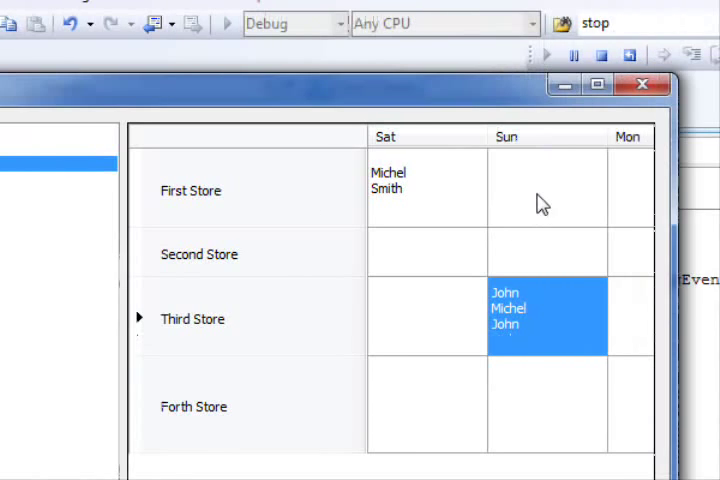
mouse_move(520, 338)
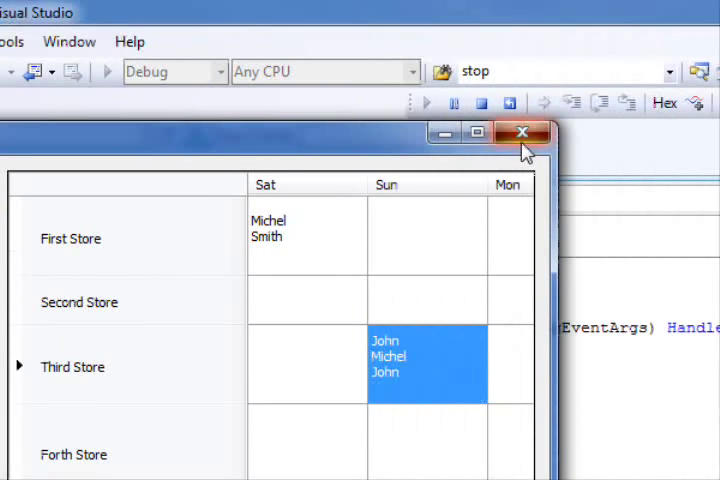
Close Form1, then move Dim C under Dim Dayid and the Insert call above UpdateCellInfo
left_click(522, 132)
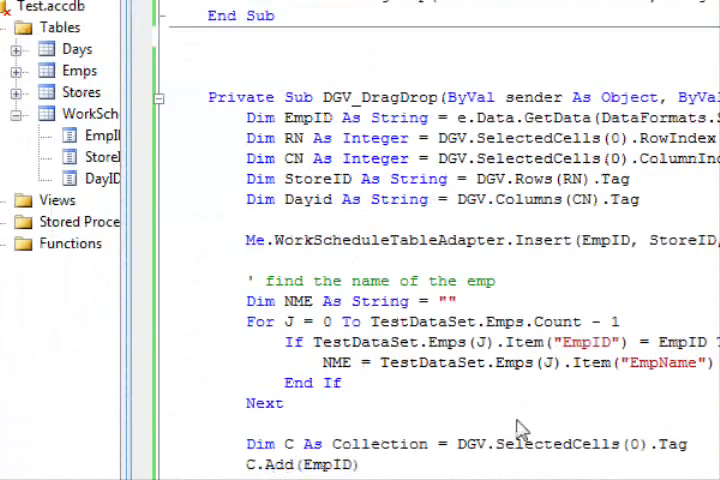
scroll("down", 3)
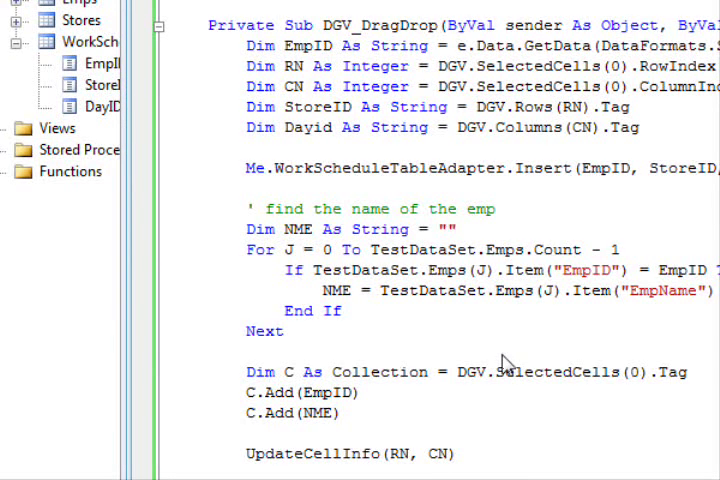
mouse_move(503, 362)
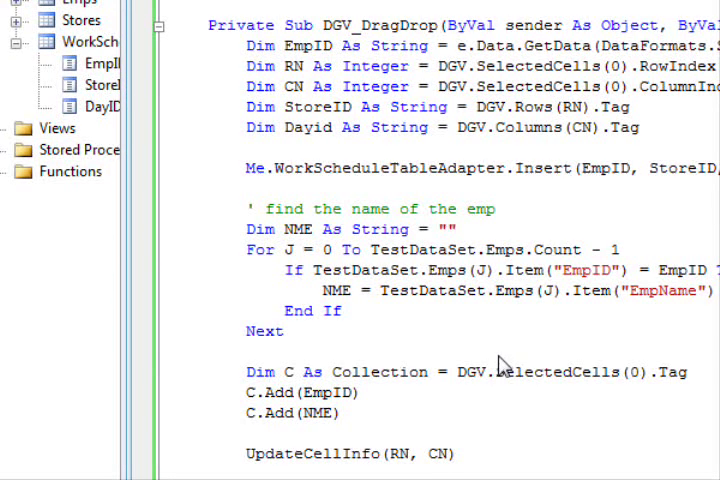
scroll("down", 3)
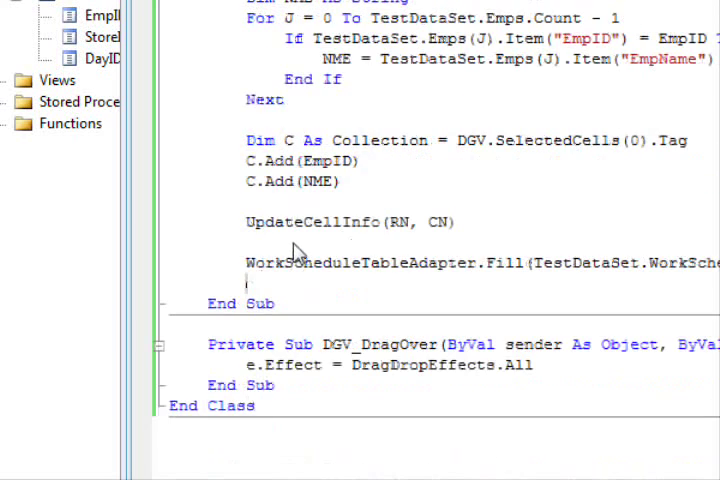
scroll("down", 3)
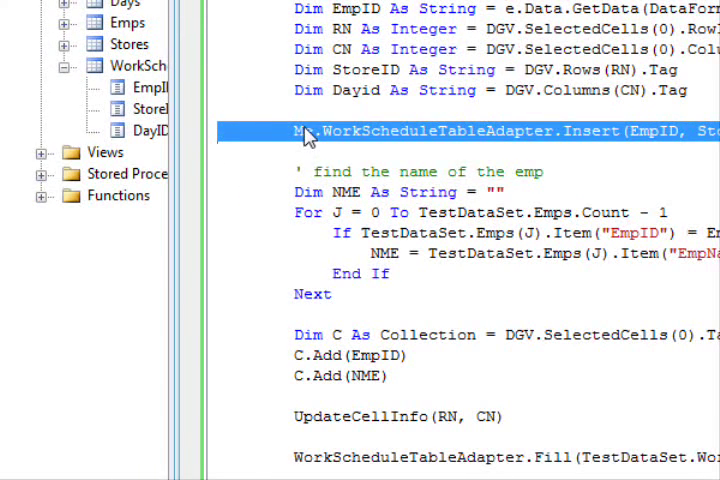
scroll("down", 3)
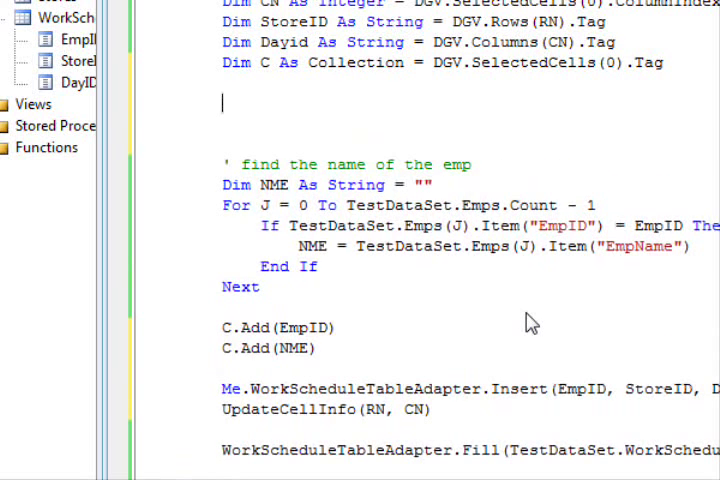
Add a For i = 1 To C.Count Step 2 loop exiting the sub when C(i) = EmpID
scroll("up", 3)
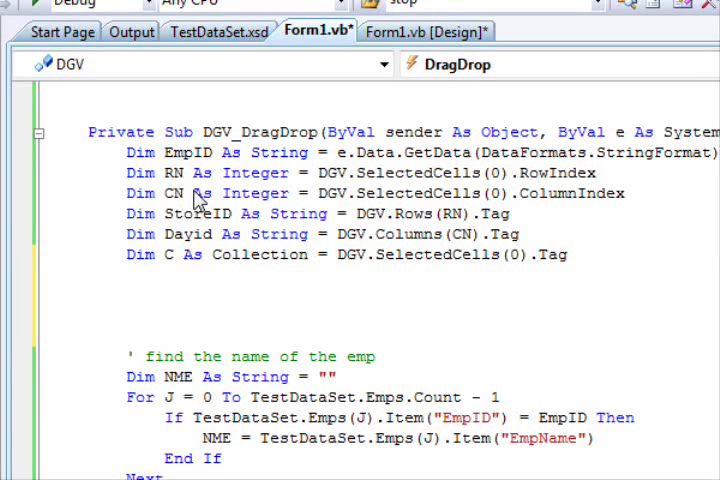
type("For i=0")
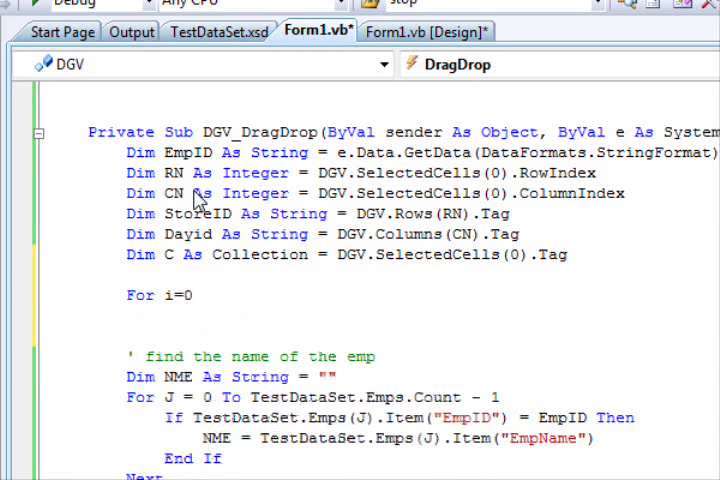
type("=1 to")
type("If")
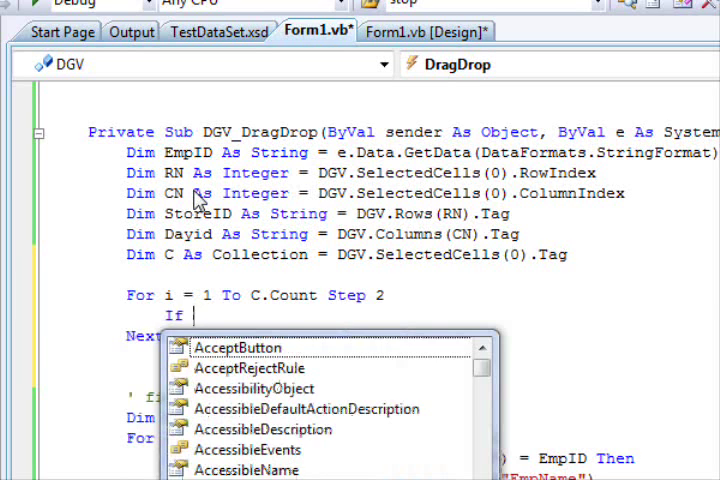
type("C(i)")
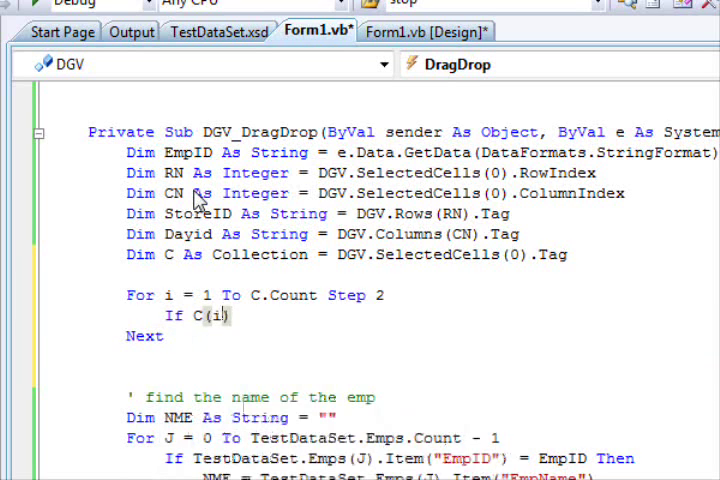
type("=EmpID then")
type("Exit Sub")
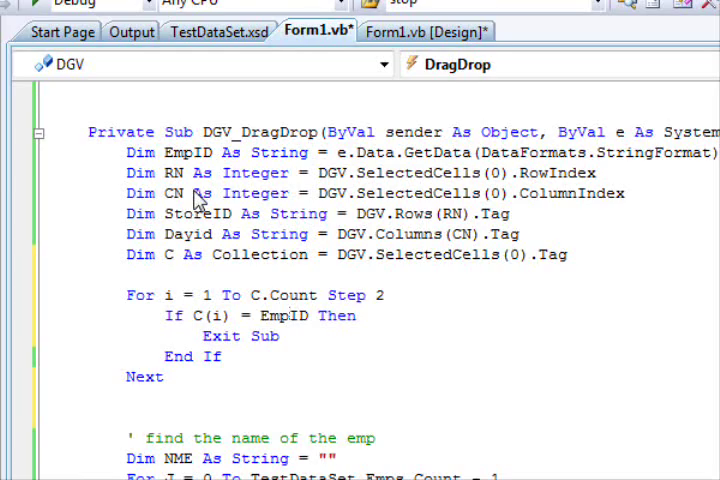
left_click(131, 31)
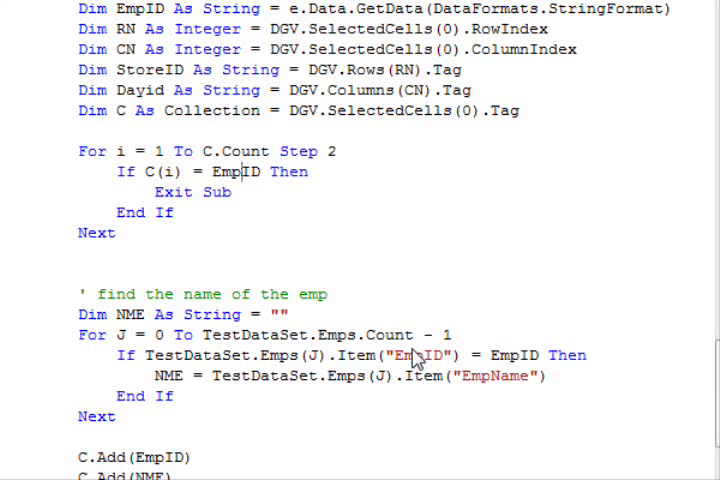
scroll("down", 3)
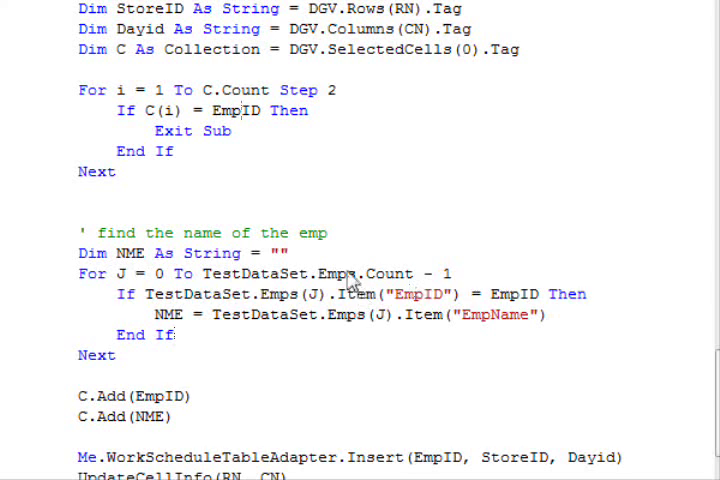
double_click(251, 274)
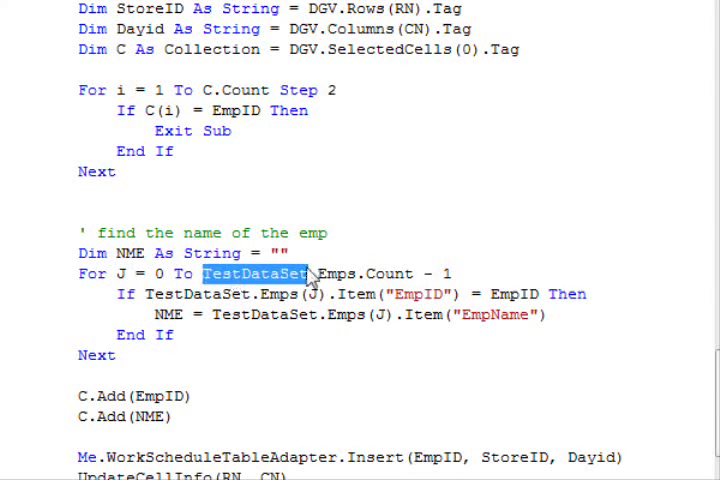
double_click(345, 273)
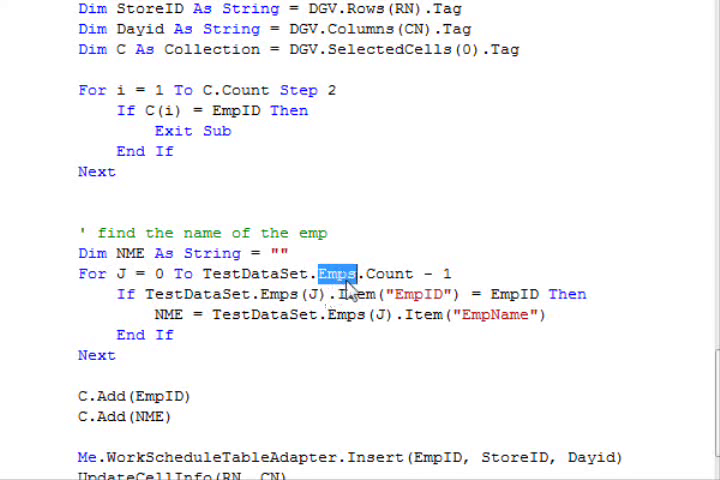
double_click(388, 273)
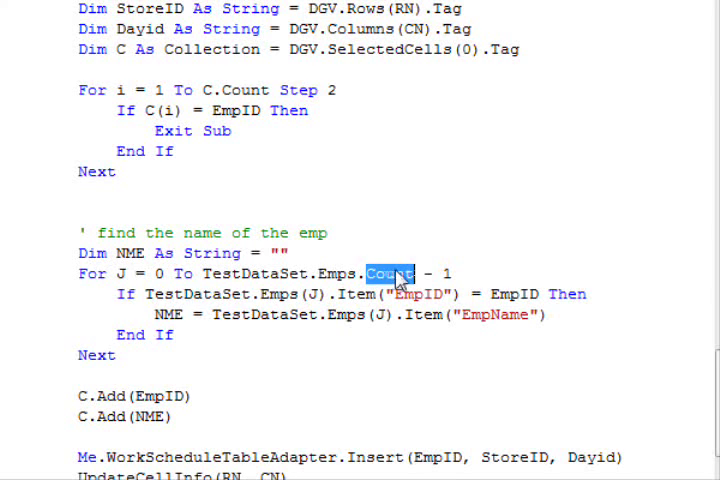
mouse_move(265, 294)
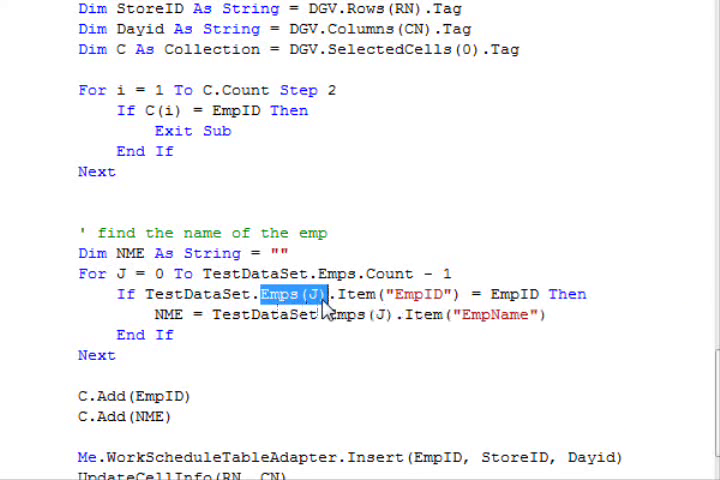
mouse_move(340, 318)
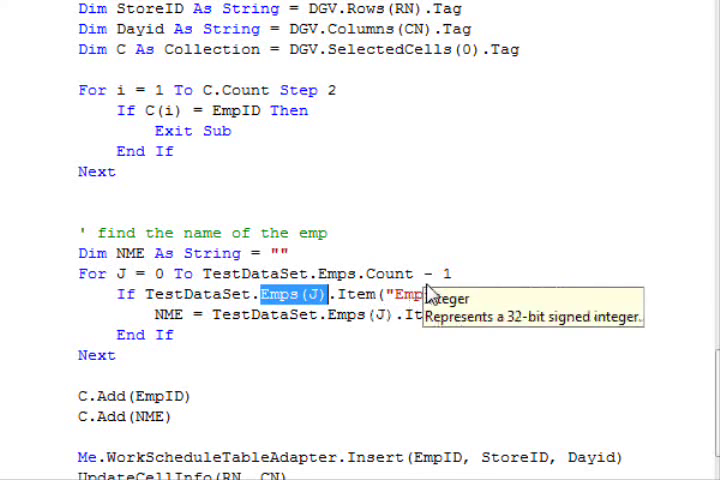
mouse_move(390, 295)
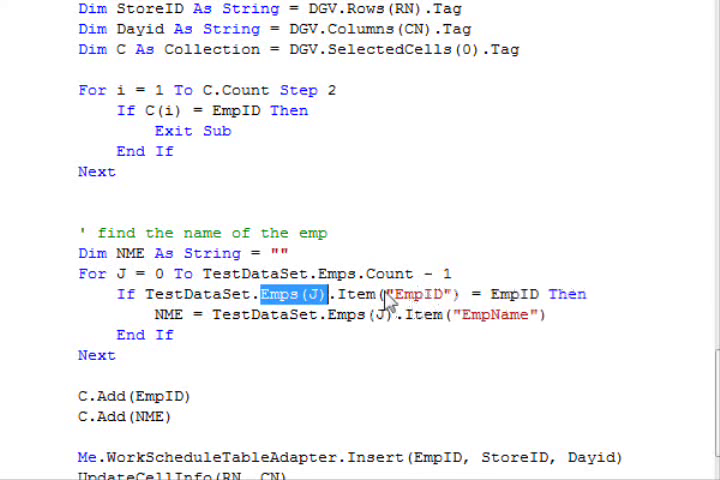